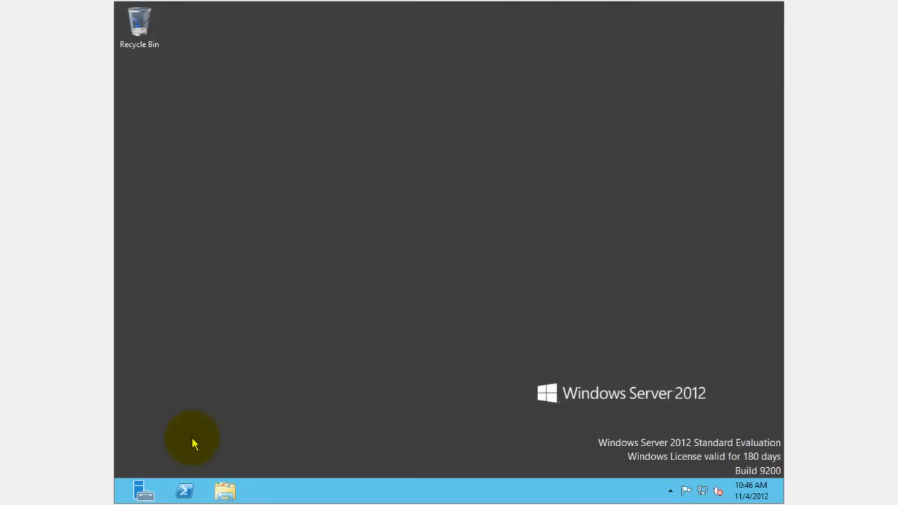
Launch Server Manager from the taskbar and let the Dashboard load.
click(144, 490)
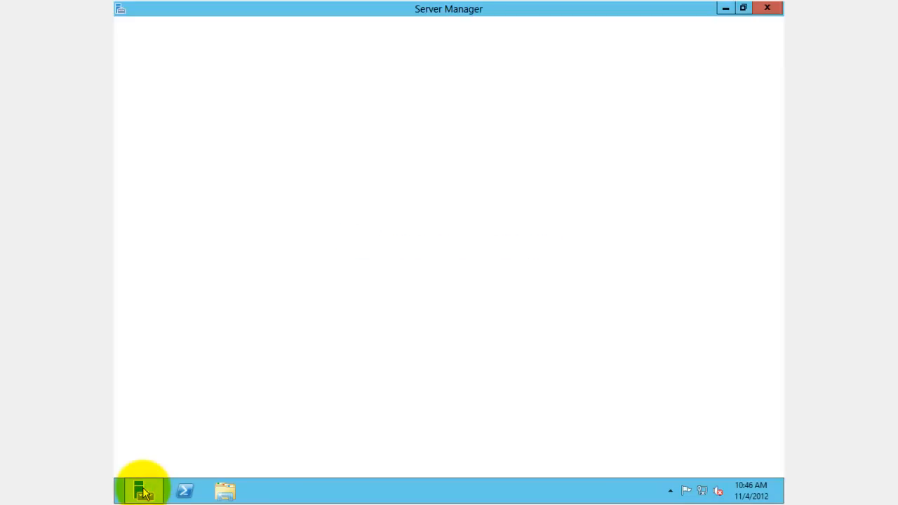
click(143, 490)
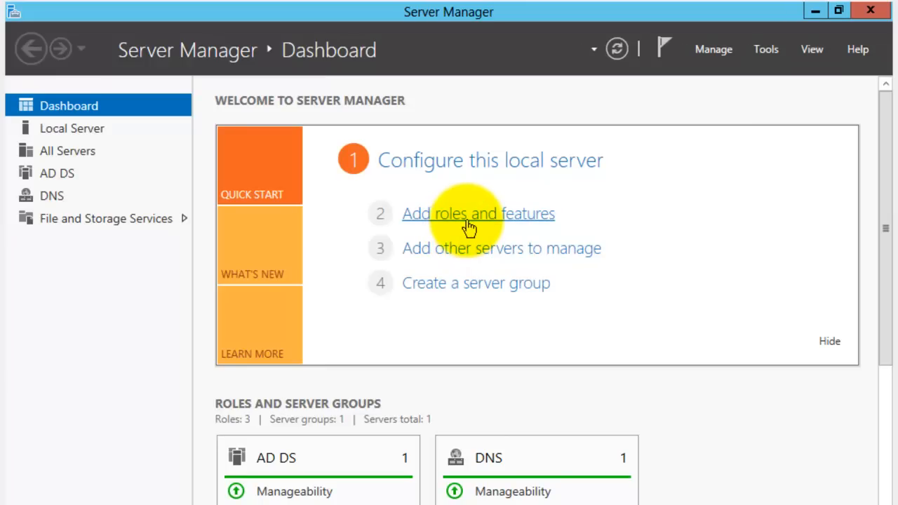
Begin Add Roles and Features with role-based installation on the local server, reaching Server Roles.
click(478, 213)
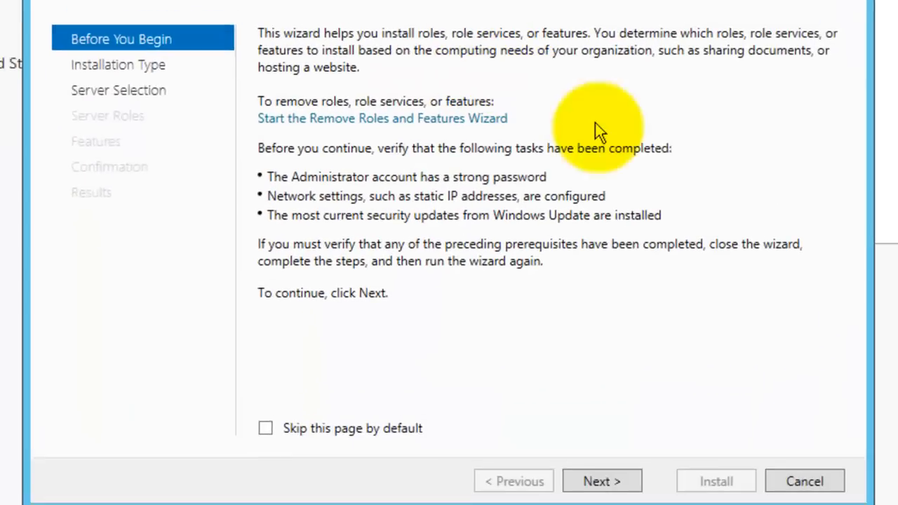
click(601, 480)
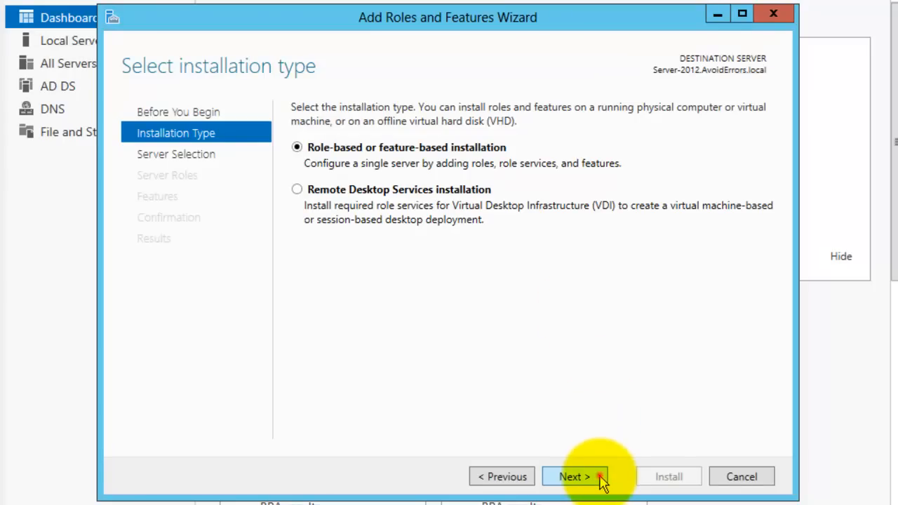
click(574, 476)
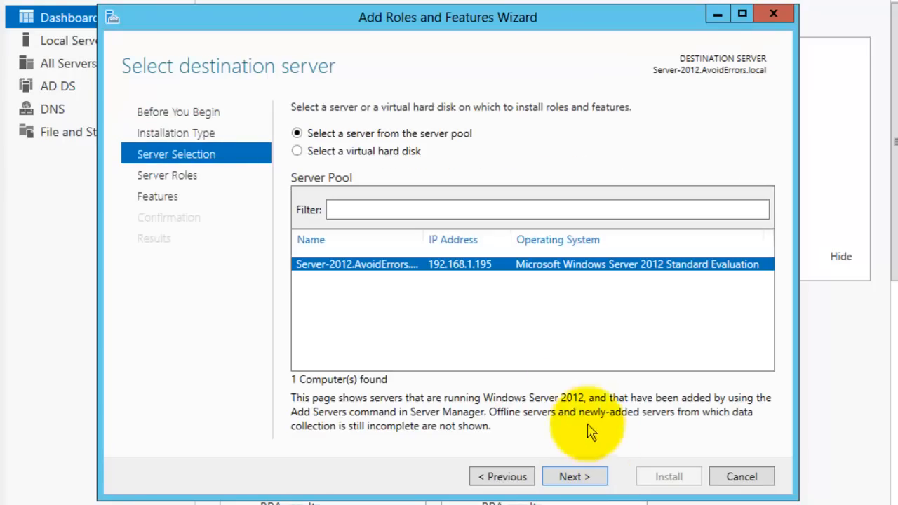
mouse_move(383, 317)
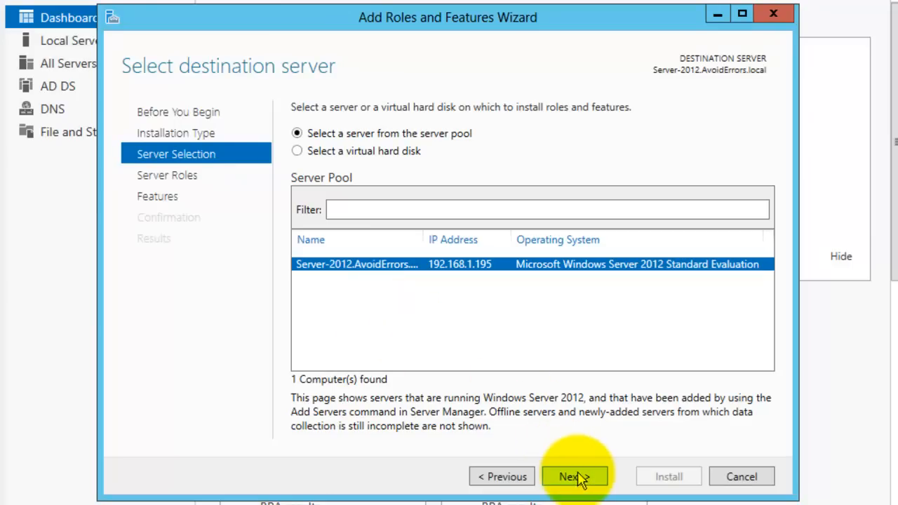
click(574, 476)
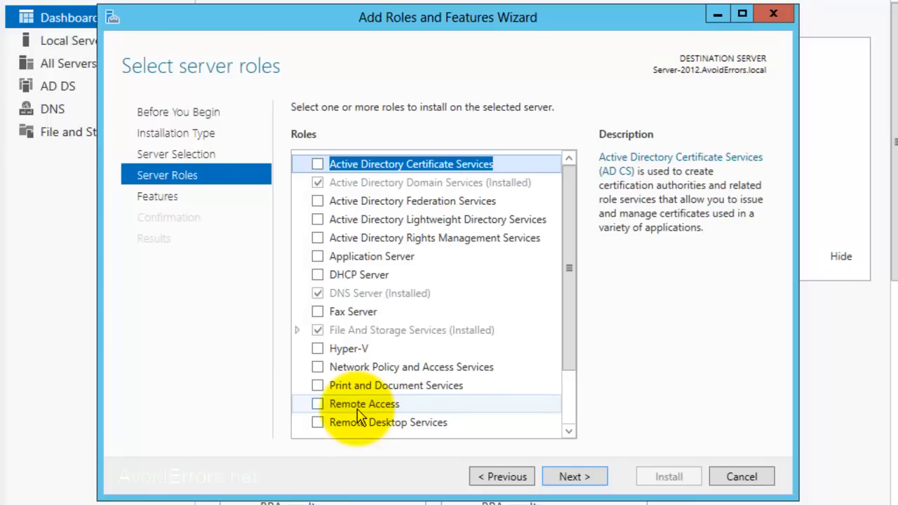
mouse_move(319, 409)
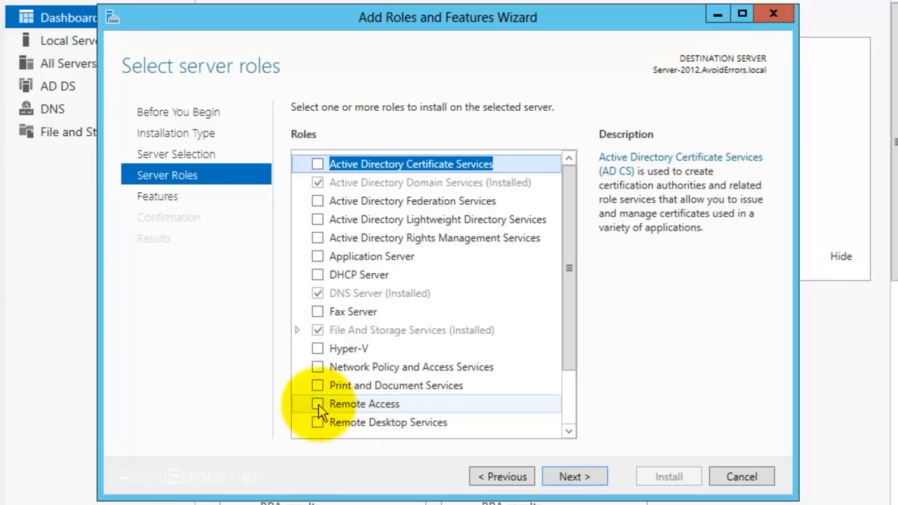
Select the Remote Access role with its required features and skip extra features.
click(317, 403)
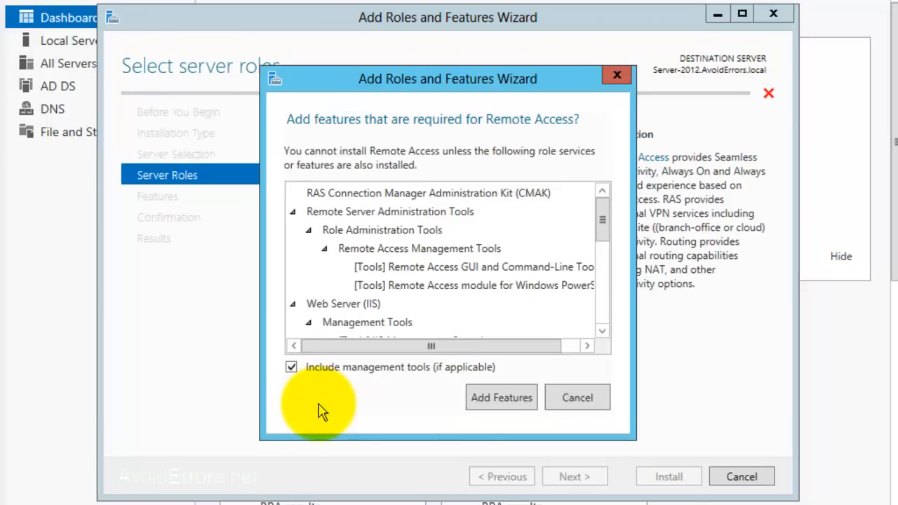
click(500, 397)
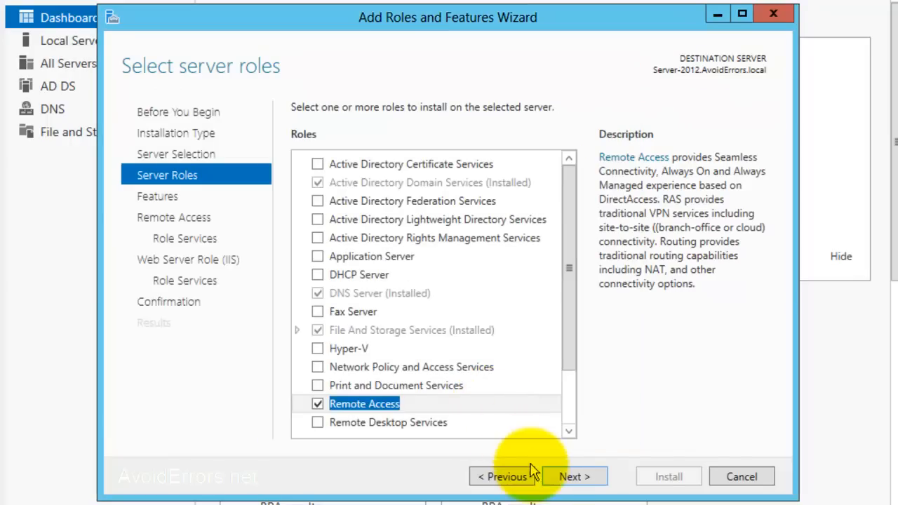
click(574, 477)
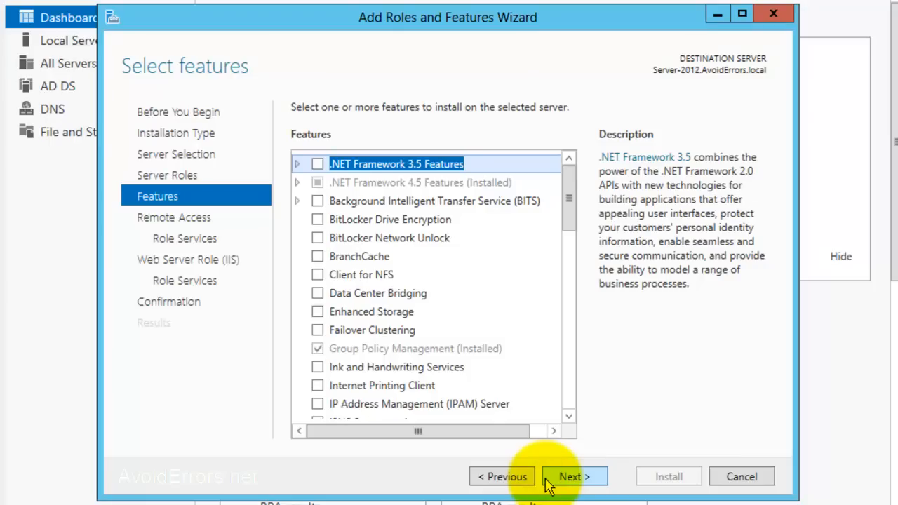
click(573, 477)
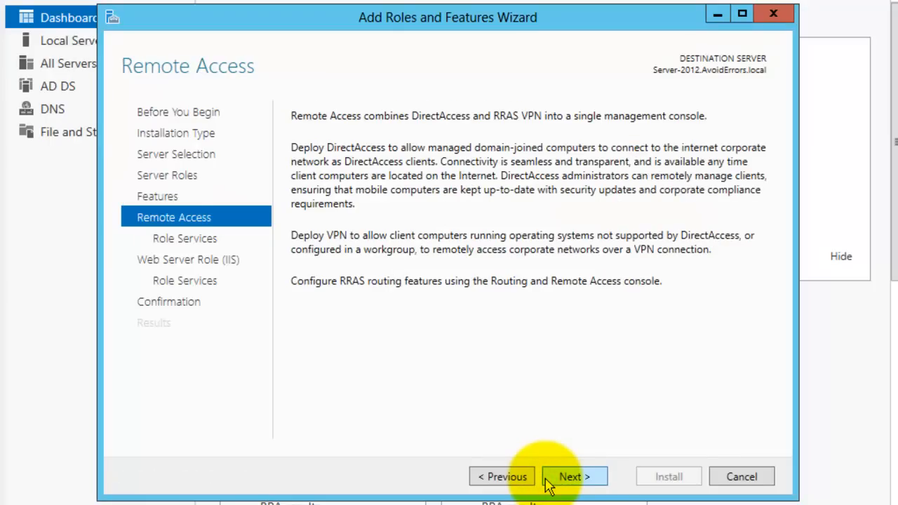
click(573, 476)
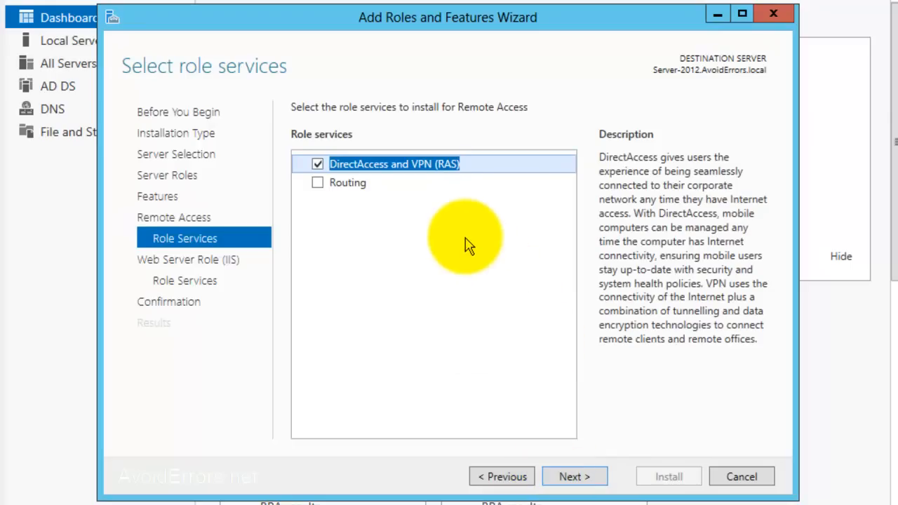
mouse_move(439, 217)
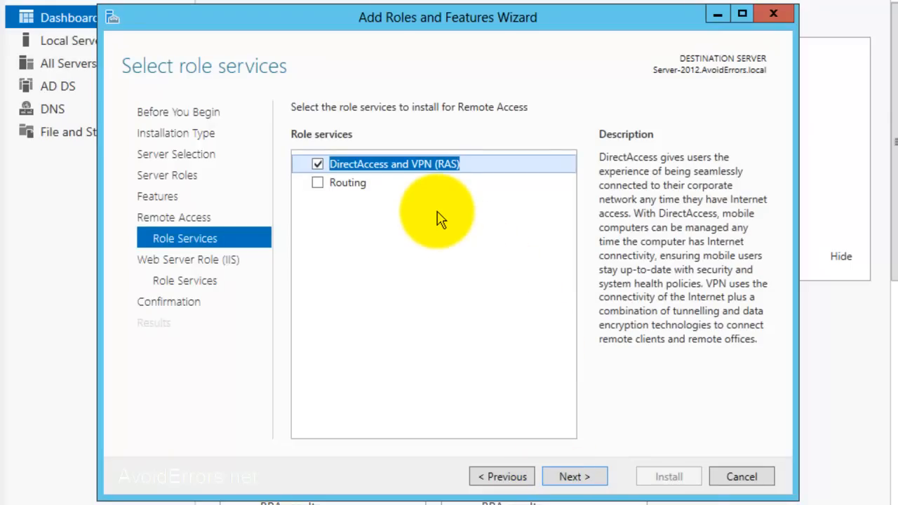
mouse_move(477, 235)
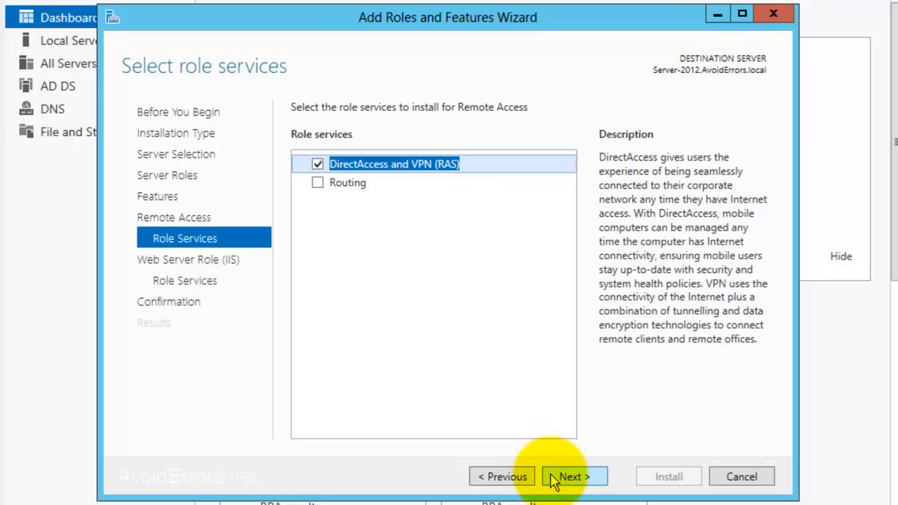
Keep DirectAccess and VPN (RAS) and default Web Server (IIS) services, reaching Confirmation.
click(573, 477)
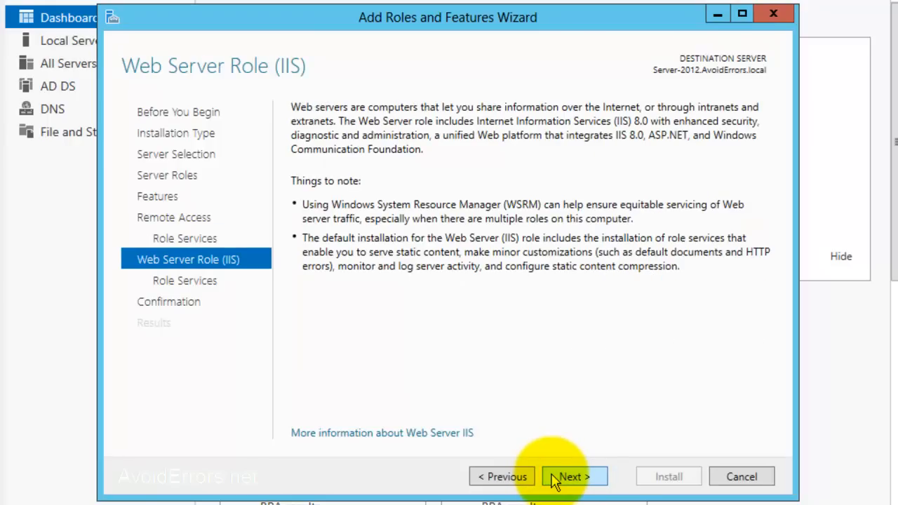
click(573, 476)
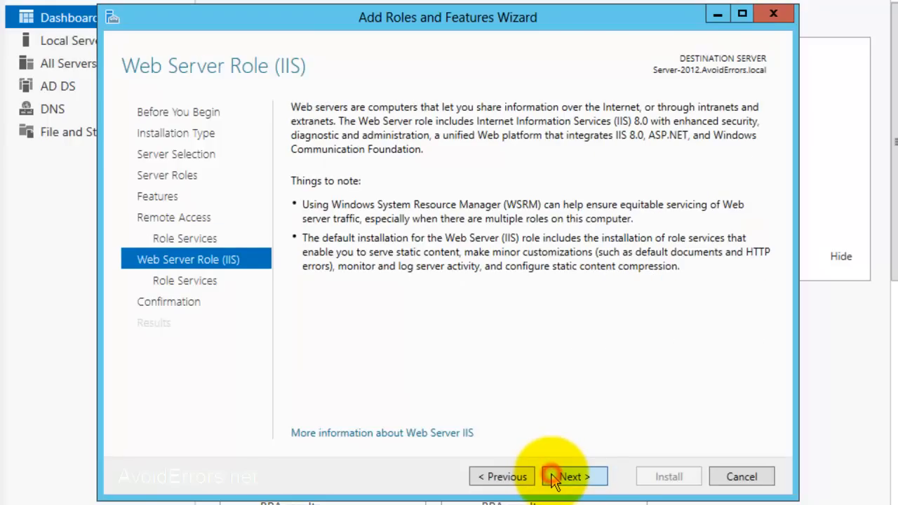
click(572, 476)
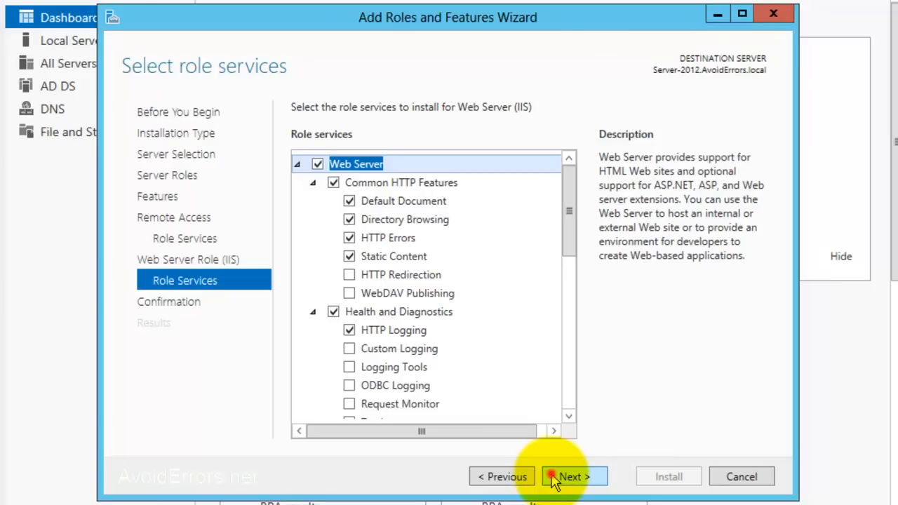
click(569, 476)
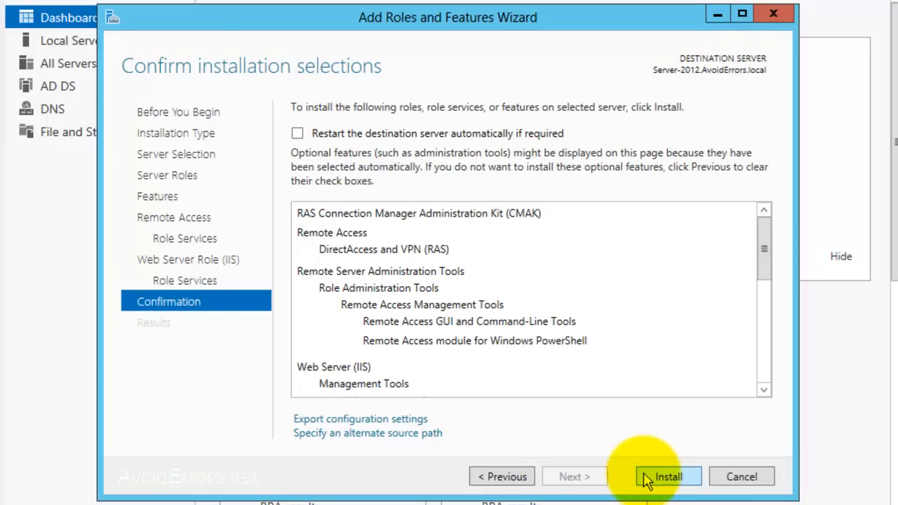
Install Remote Access and Web Server (IIS), then close the wizard after success.
click(668, 476)
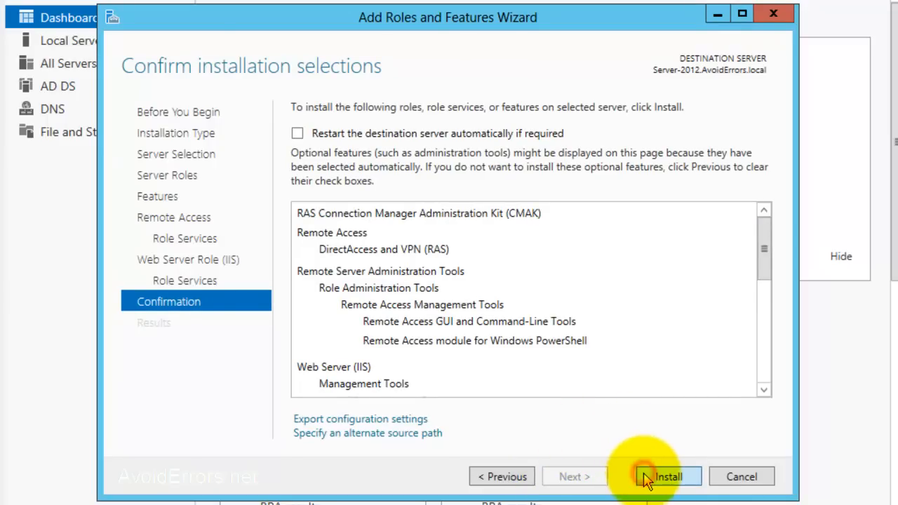
click(668, 476)
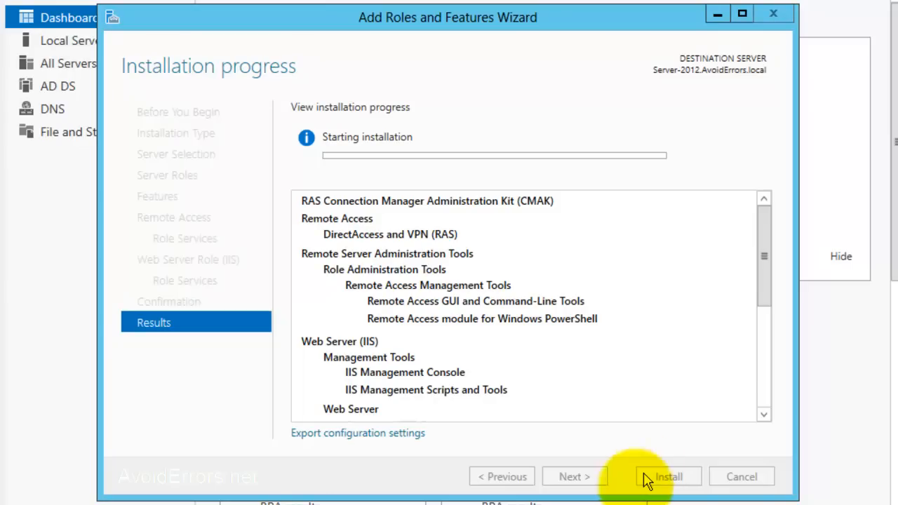
click(667, 476)
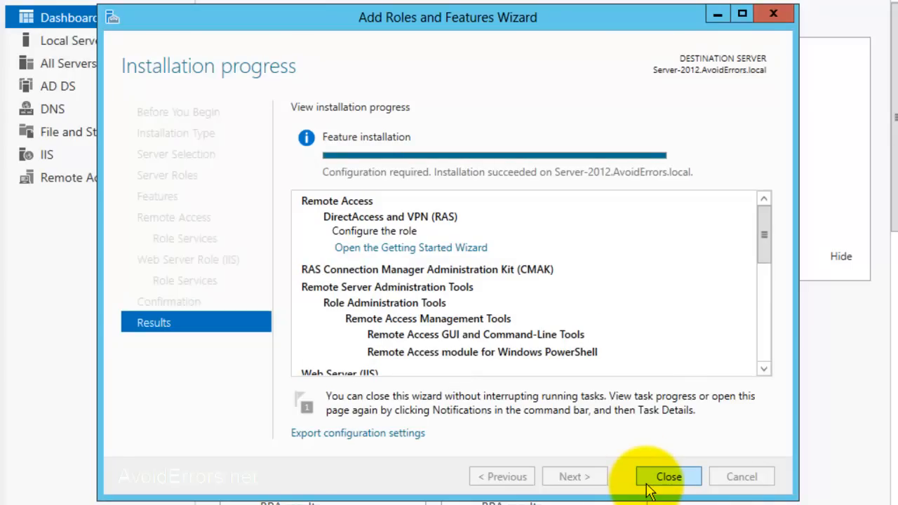
click(667, 476)
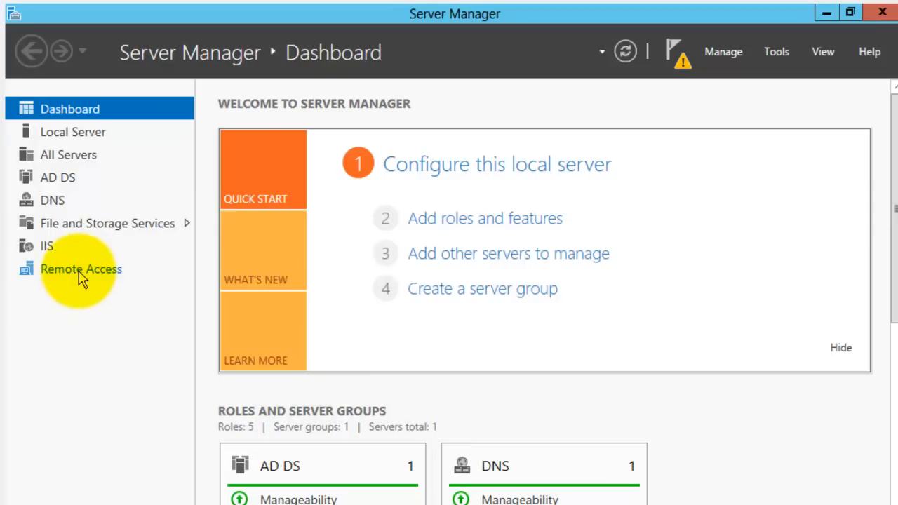
Launch the Remote Access post-deployment Getting Started Wizard from the configuration-required warning.
click(80, 269)
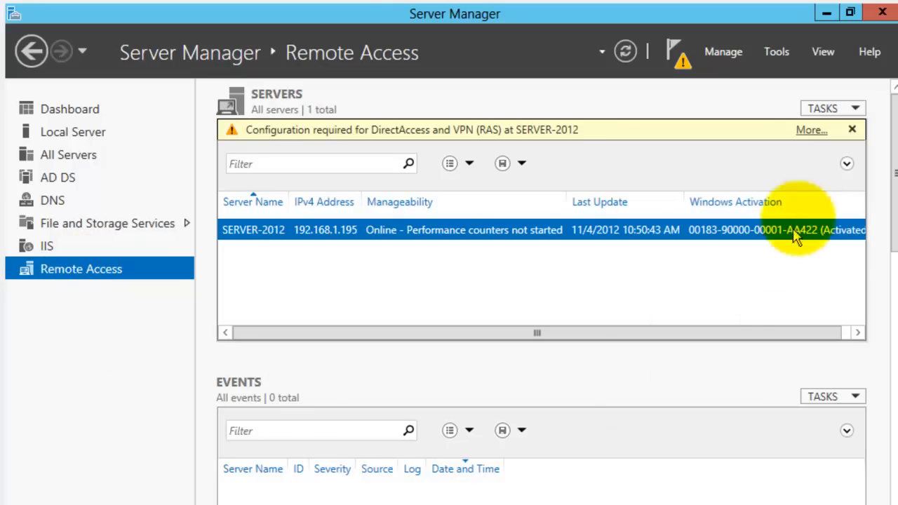
mouse_move(811, 130)
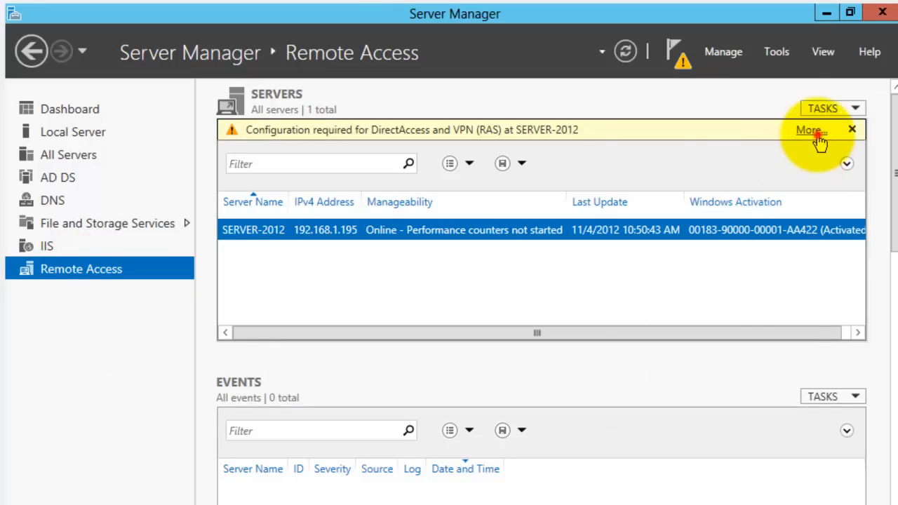
click(808, 130)
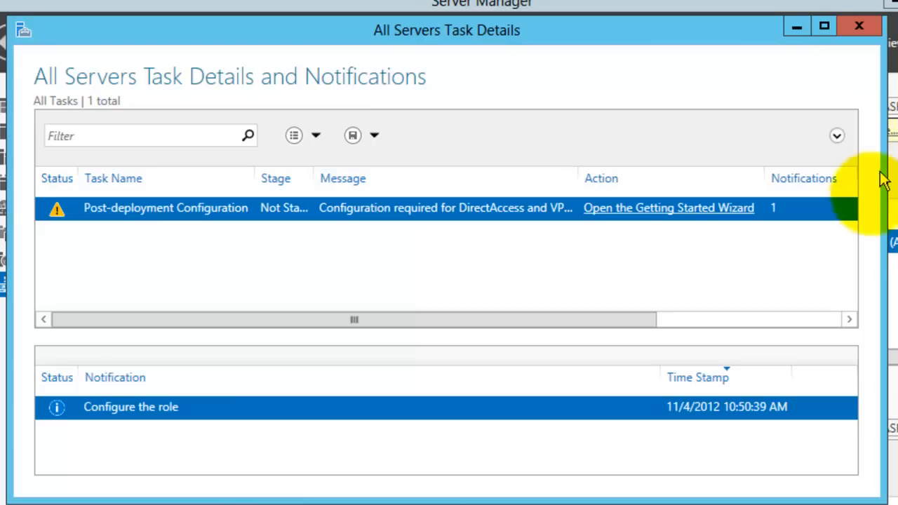
mouse_move(639, 214)
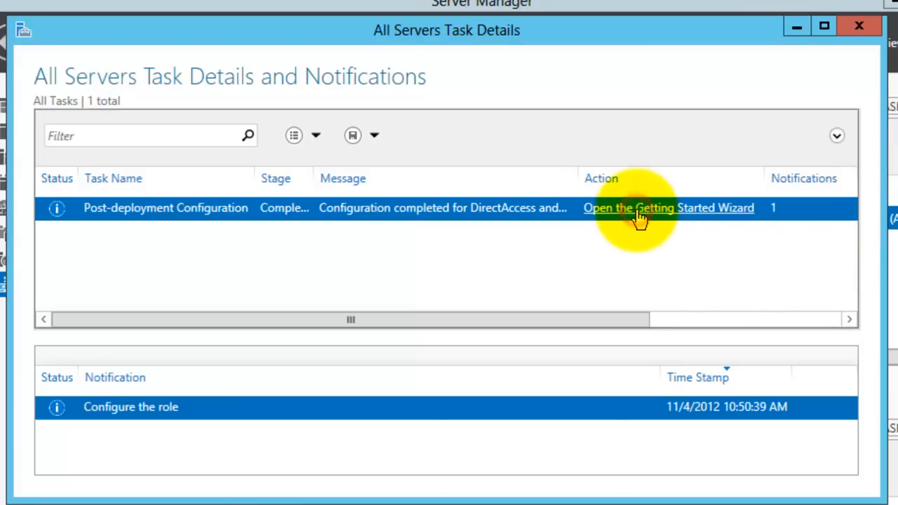
click(669, 207)
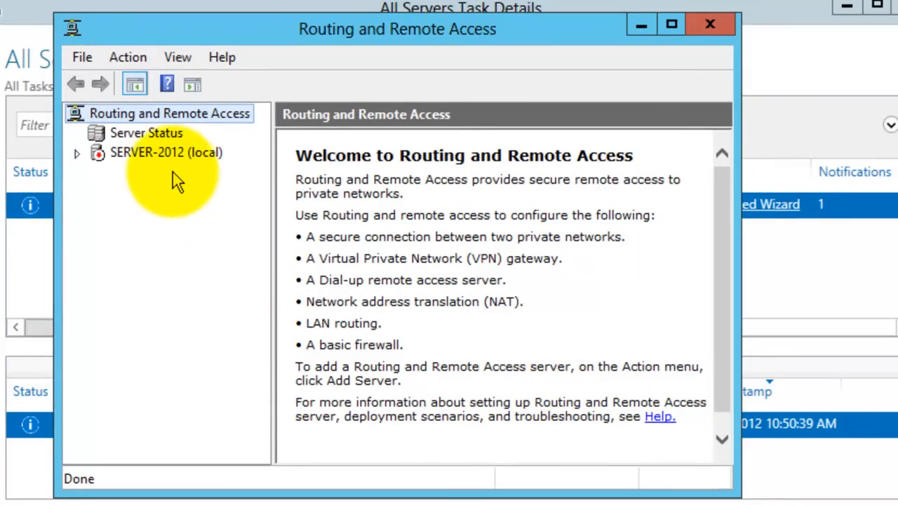
Configure SERVER-2012 with a custom configuration enabling only VPN access, reaching the summary.
right_click(166, 152)
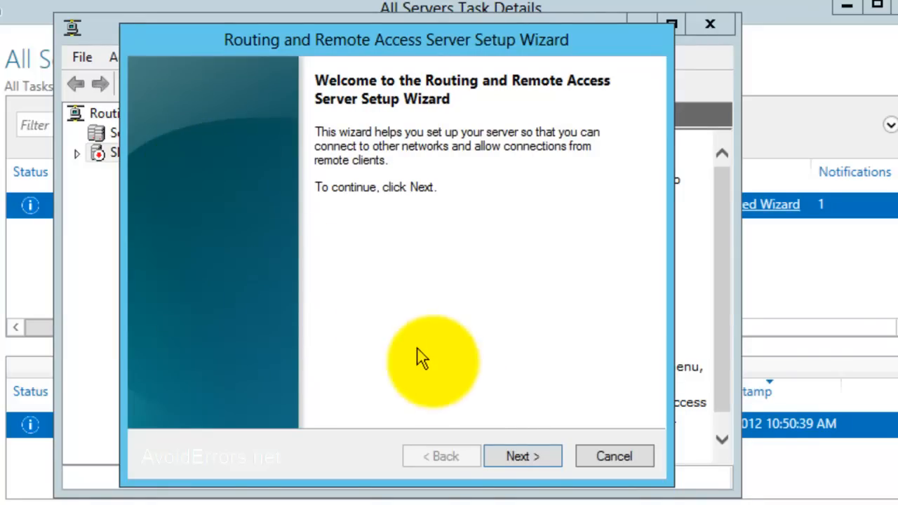
click(522, 456)
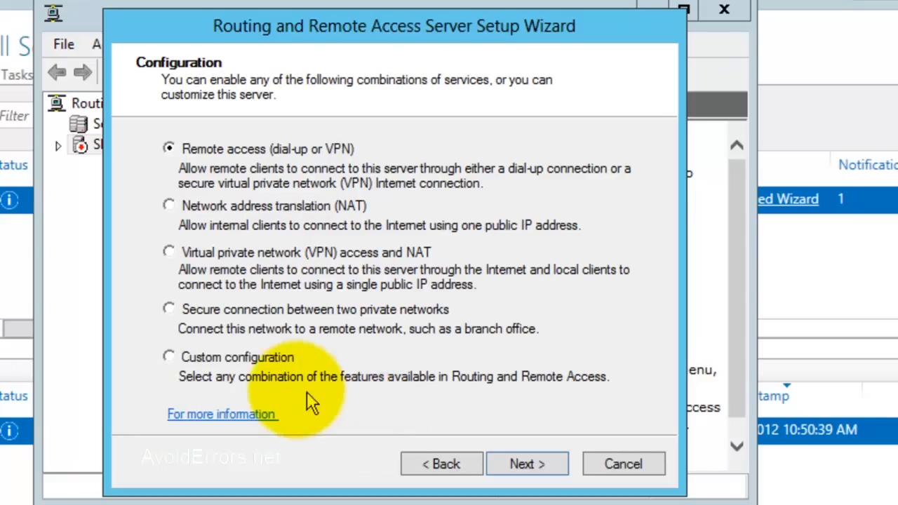
click(168, 356)
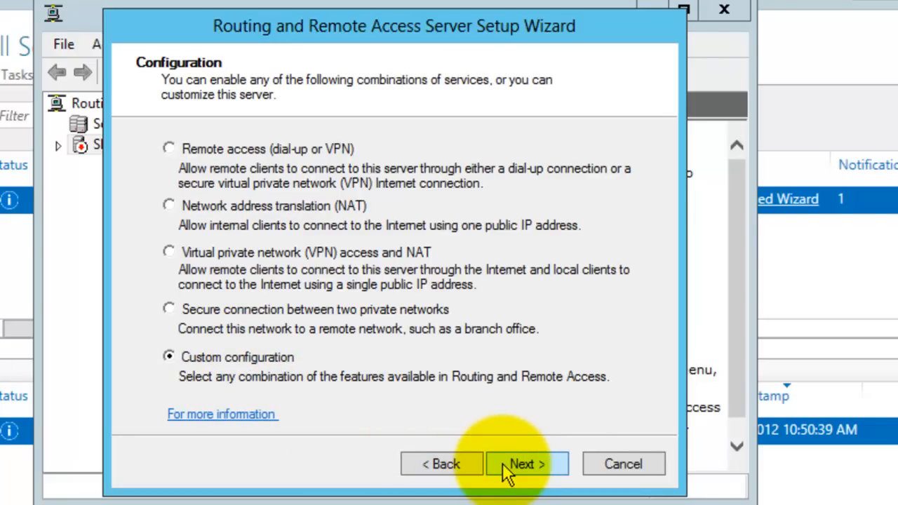
click(526, 464)
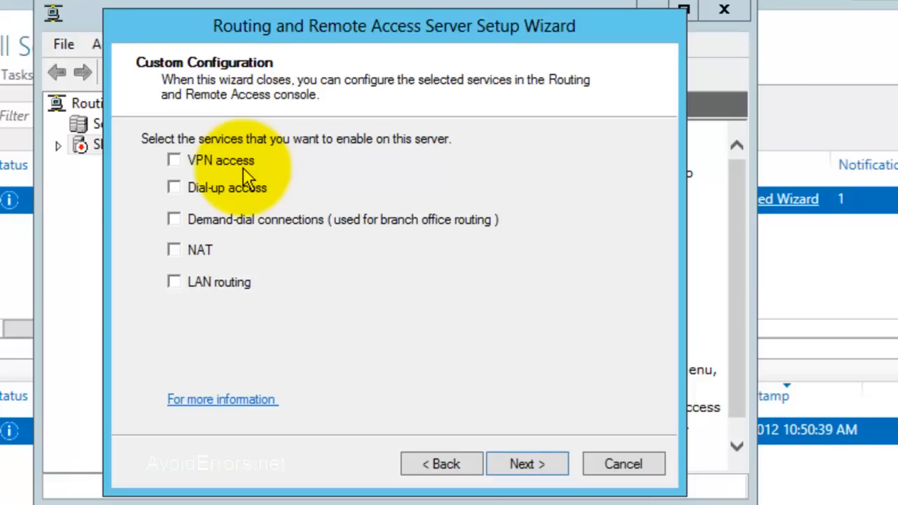
click(174, 160)
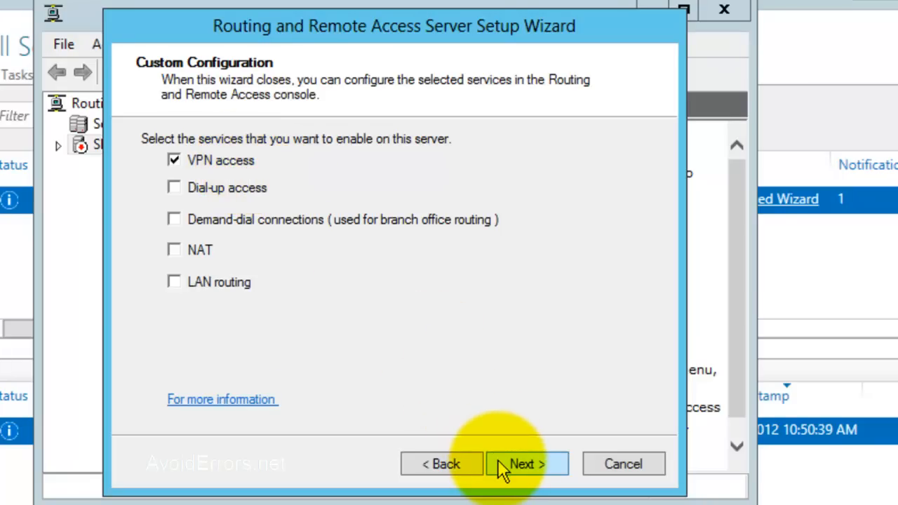
click(526, 464)
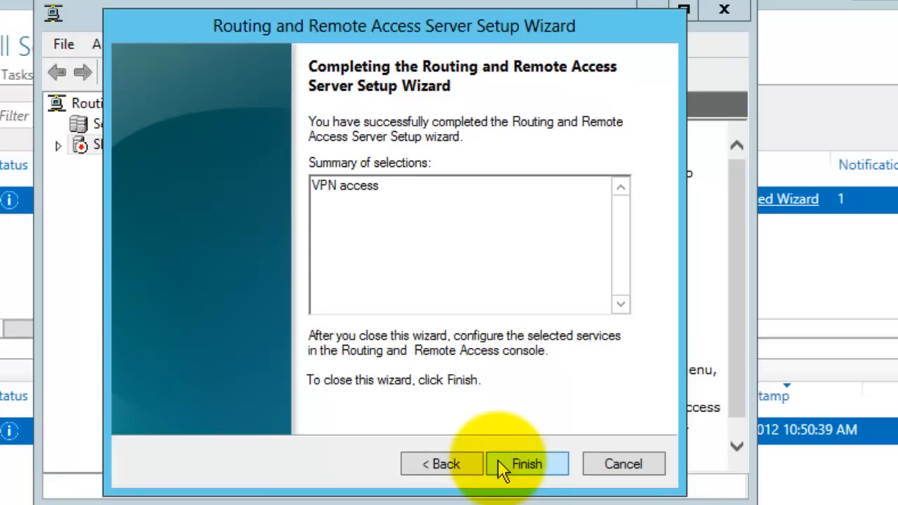
Finish the setup, acknowledge the firewall port warning, and start the Routing and Remote Access service.
click(526, 464)
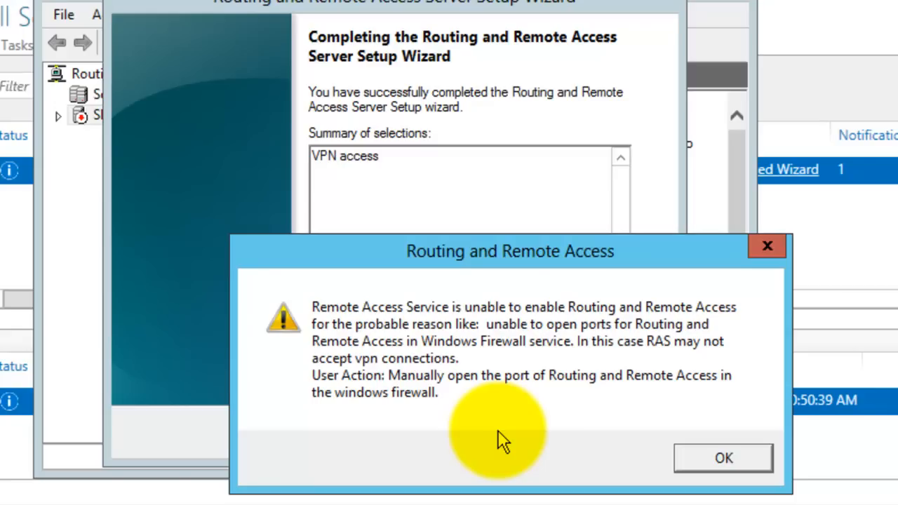
mouse_move(663, 458)
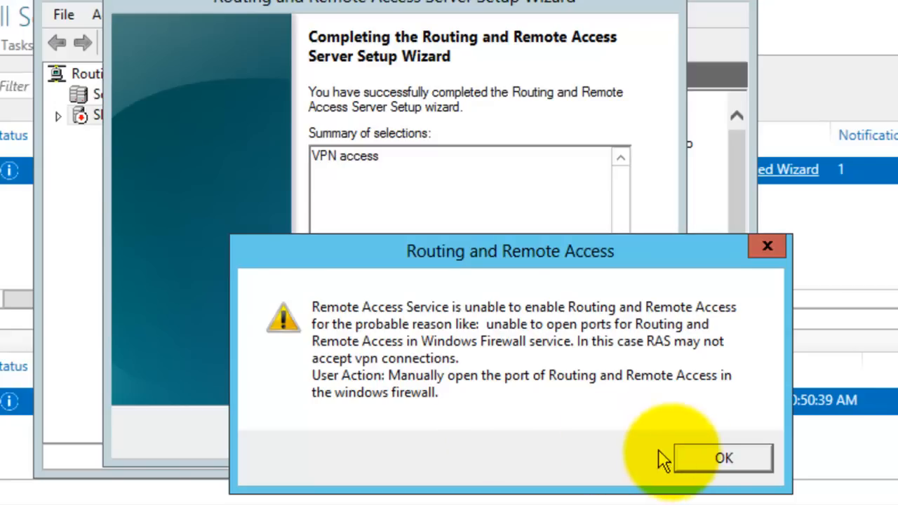
click(723, 458)
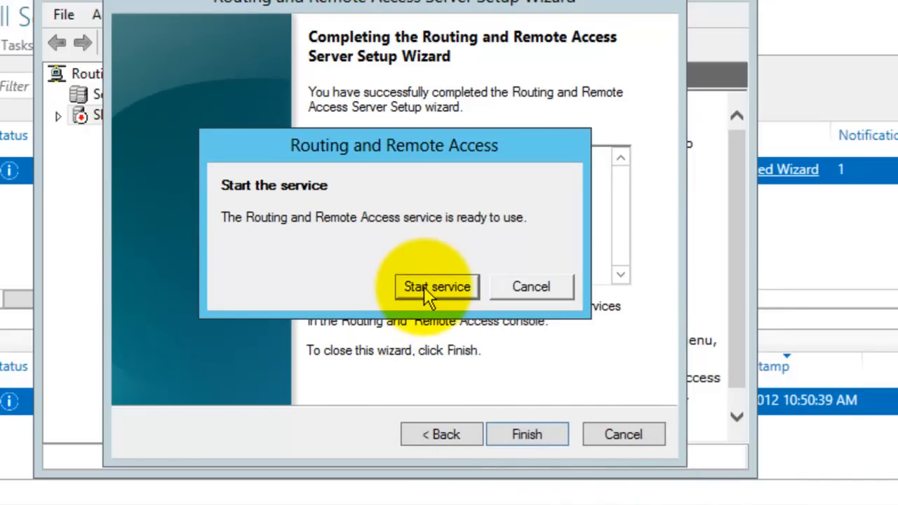
click(436, 286)
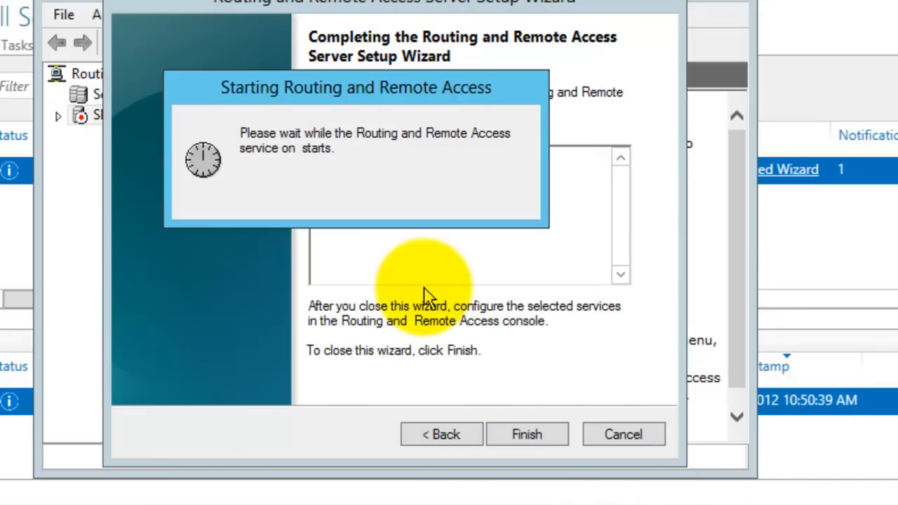
click(527, 435)
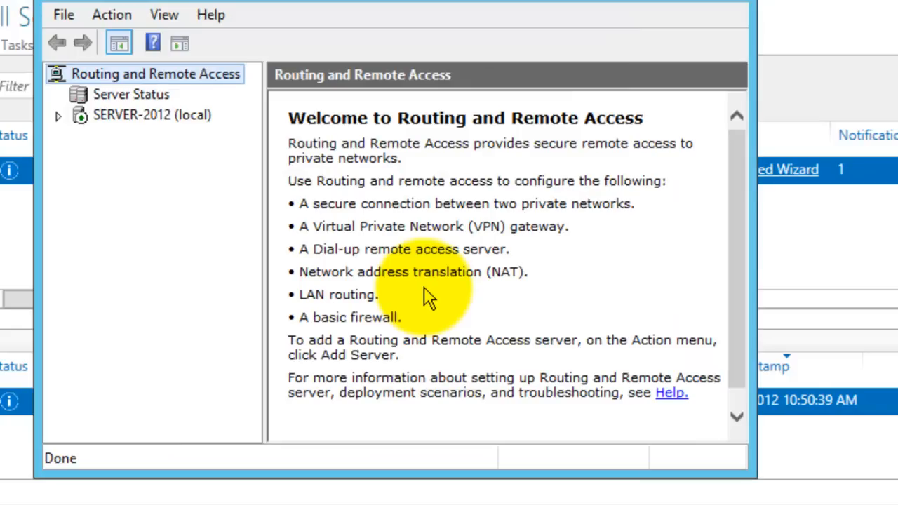
mouse_move(91, 137)
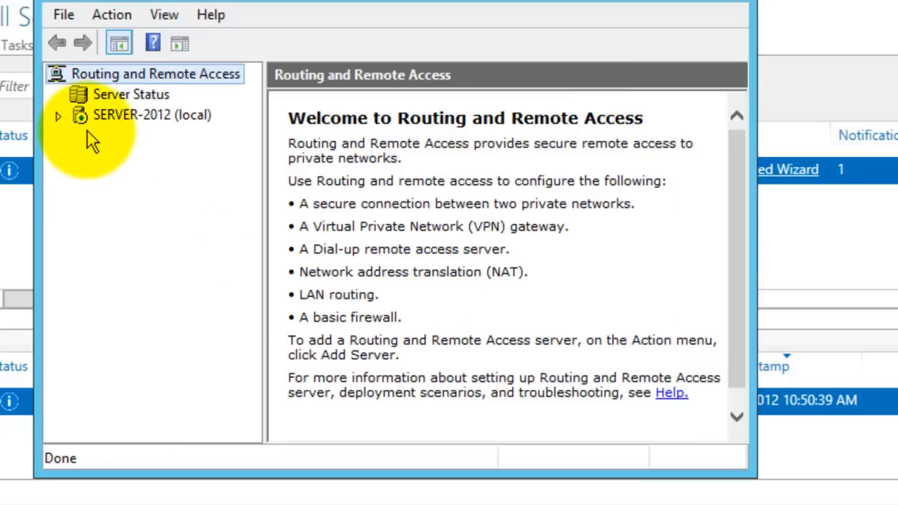
Expand SERVER-2012 (local) and its IPv6 node, then right-click the server for actions.
click(59, 115)
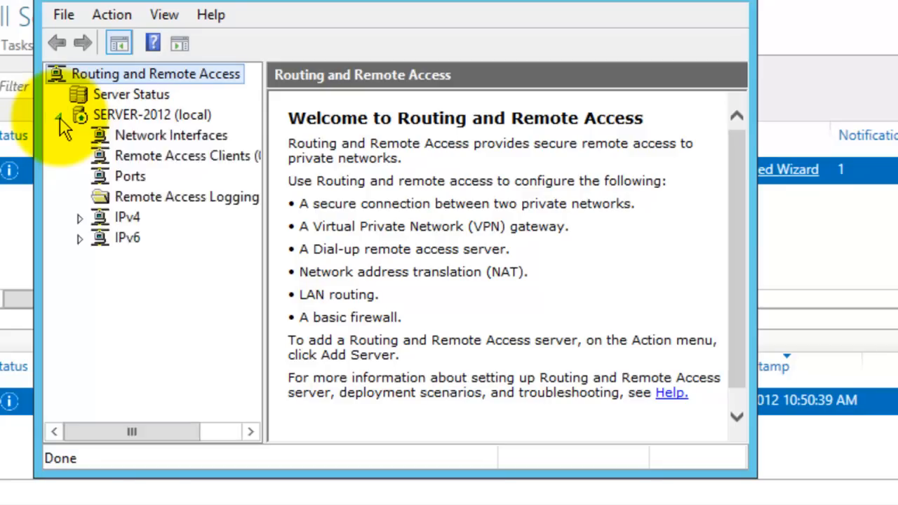
click(79, 238)
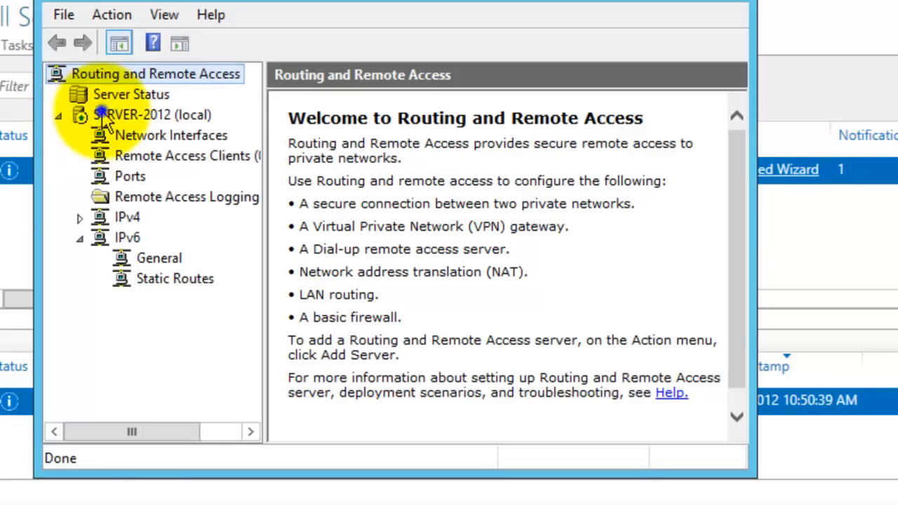
right_click(141, 115)
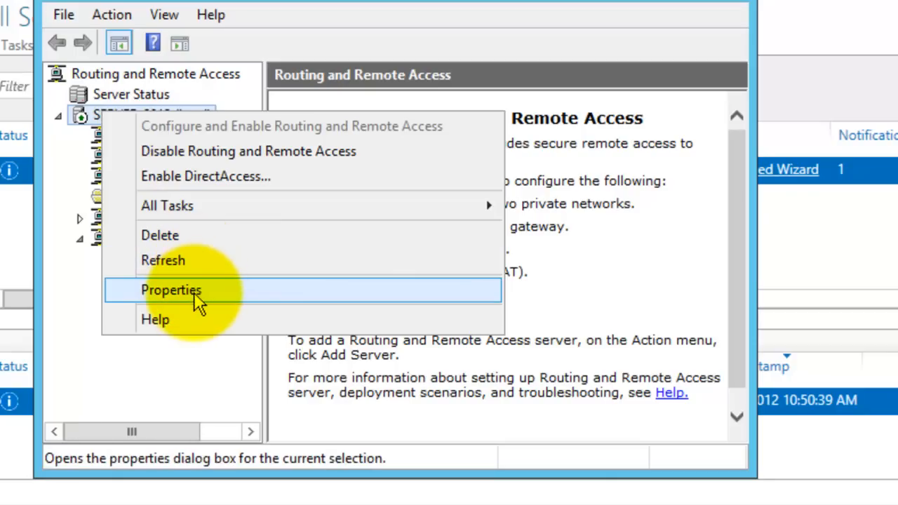
In SERVER-2012 properties, try a static IPv4 address pool, then revert to DHCP.
click(171, 289)
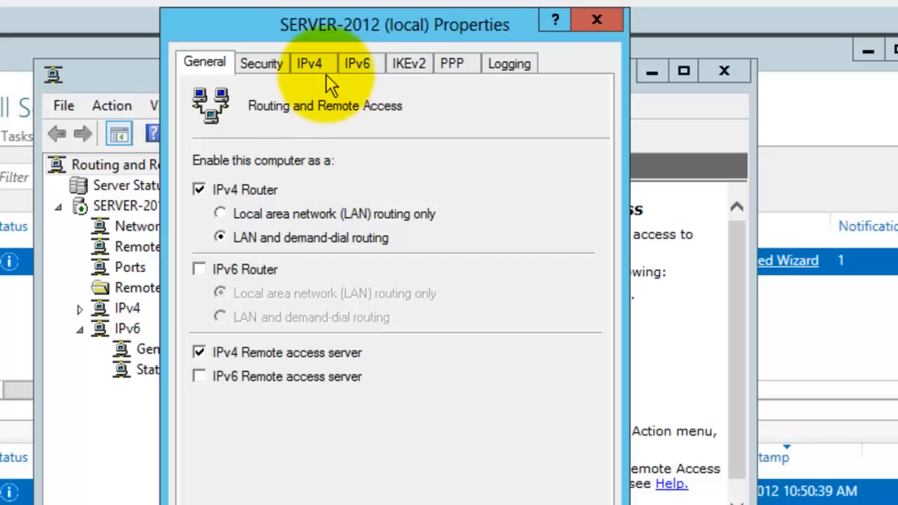
click(308, 64)
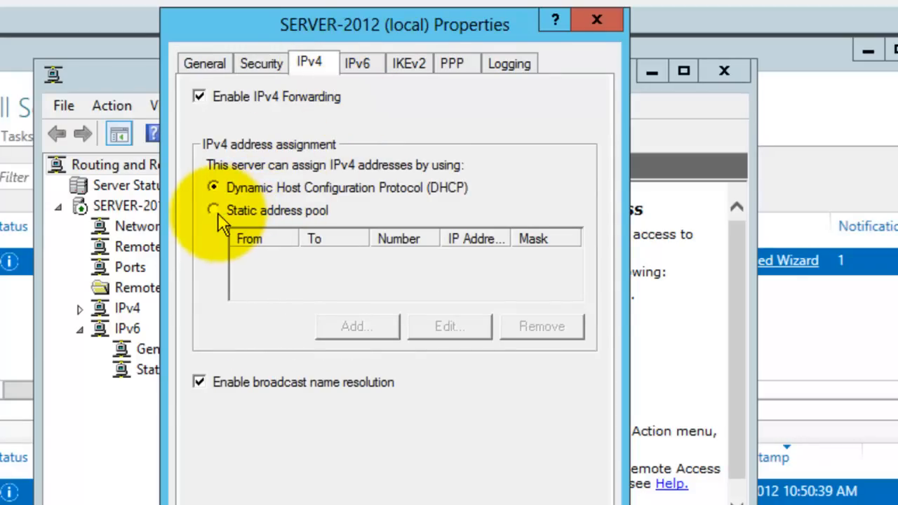
click(212, 211)
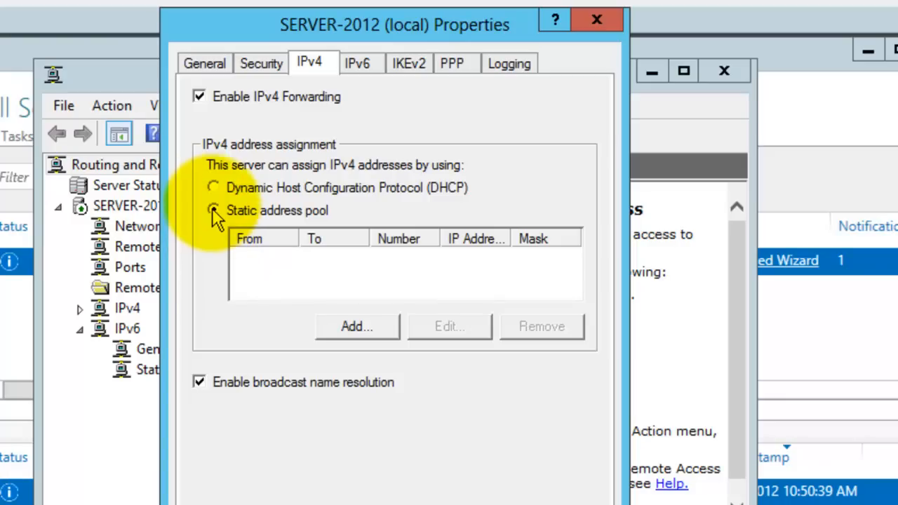
click(213, 187)
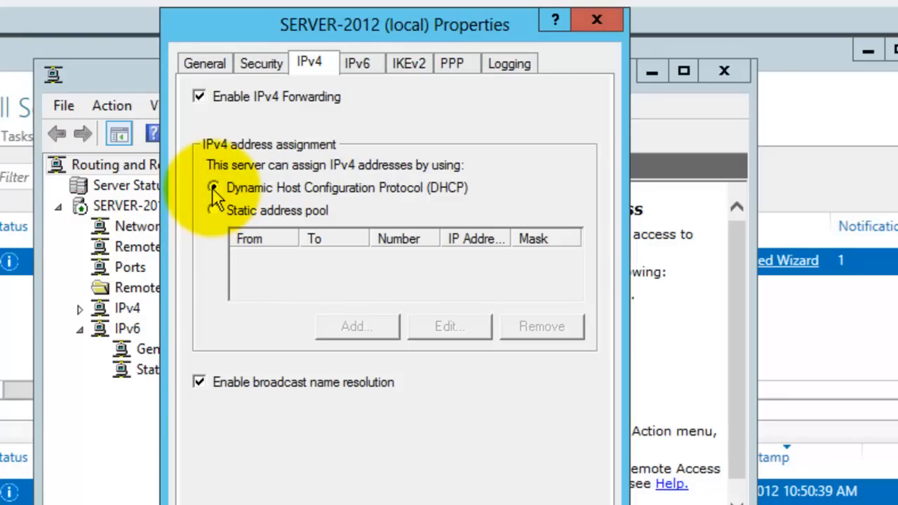
click(214, 187)
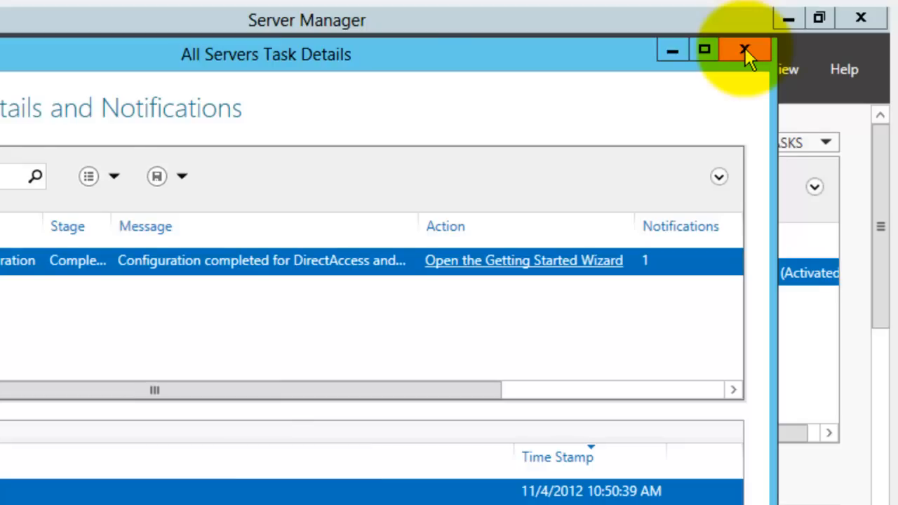
Close All Servers Task Details and launch Active Directory Users and Computers from Tools.
click(745, 50)
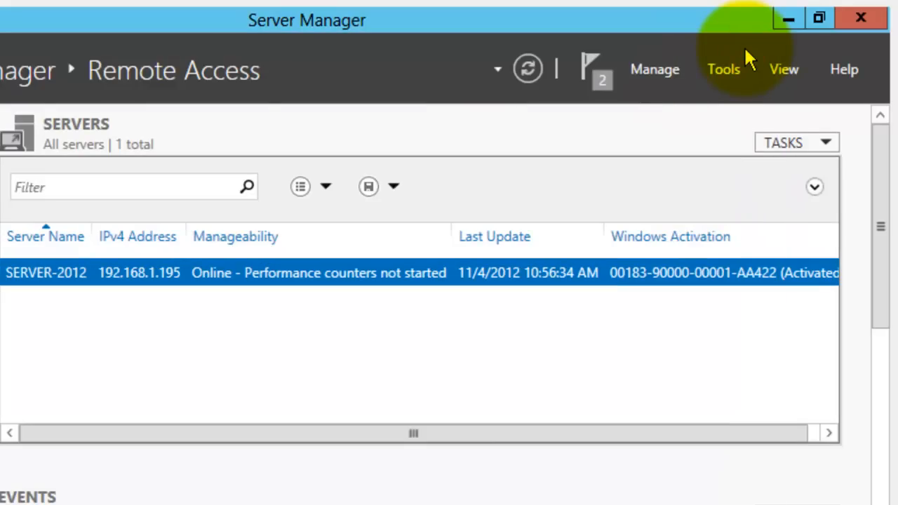
mouse_move(724, 69)
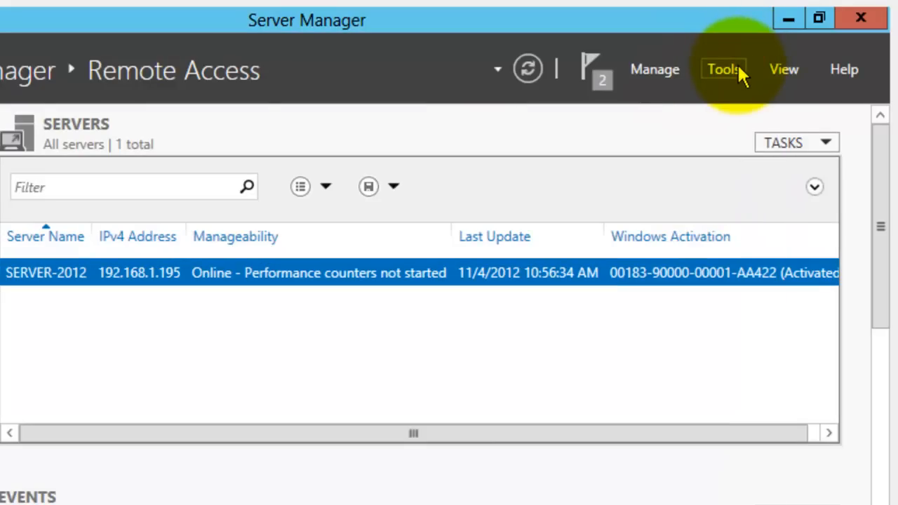
click(723, 68)
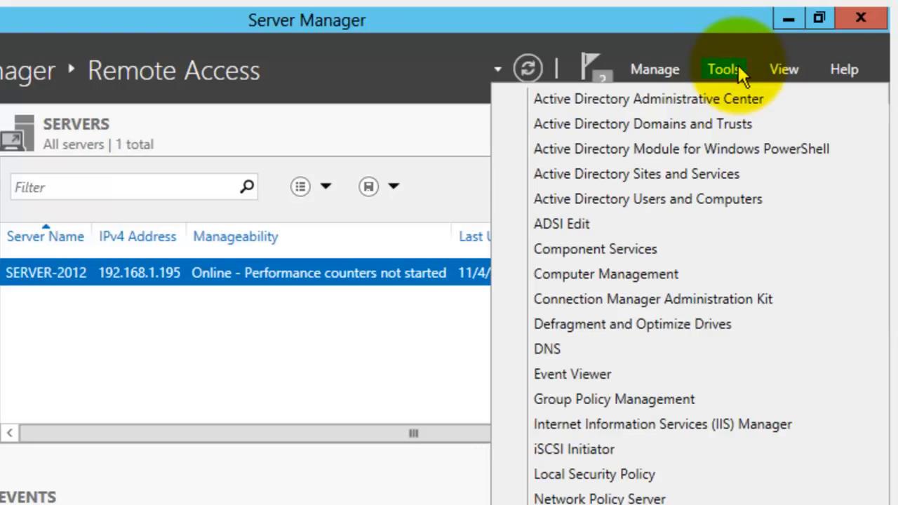
mouse_move(686, 198)
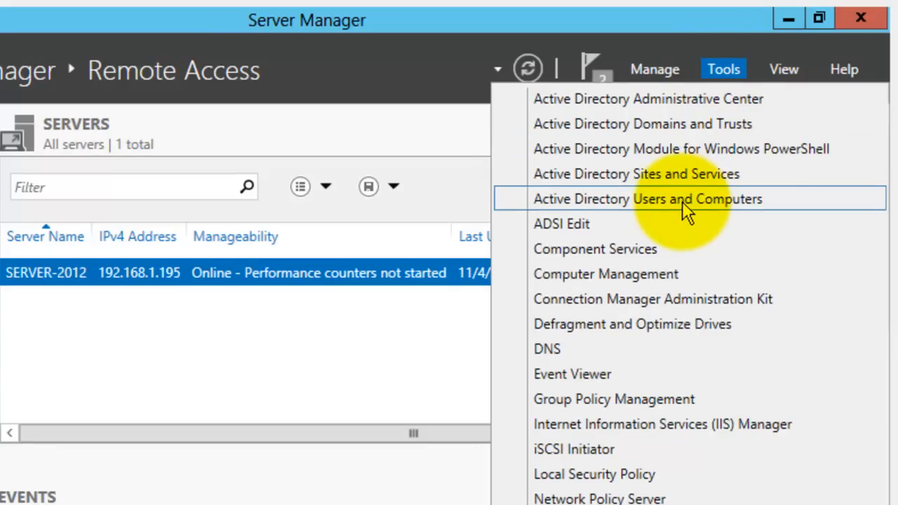
click(647, 199)
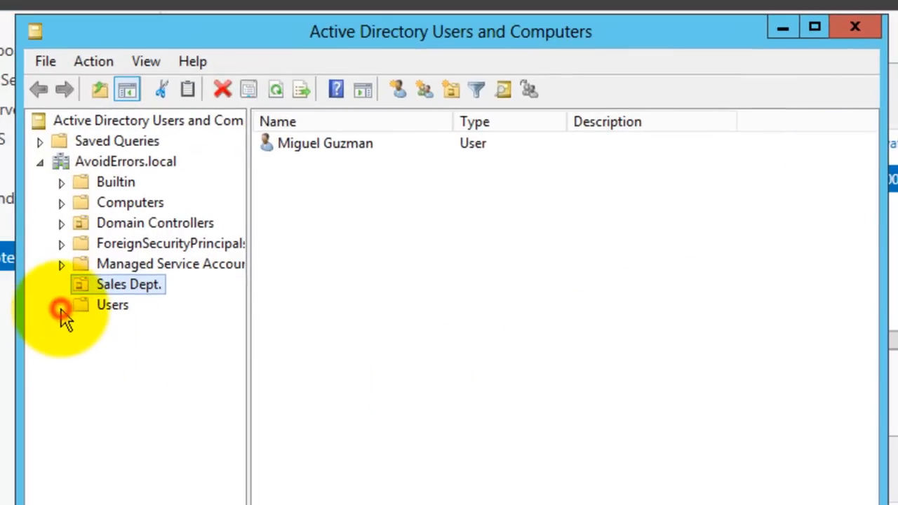
click(112, 304)
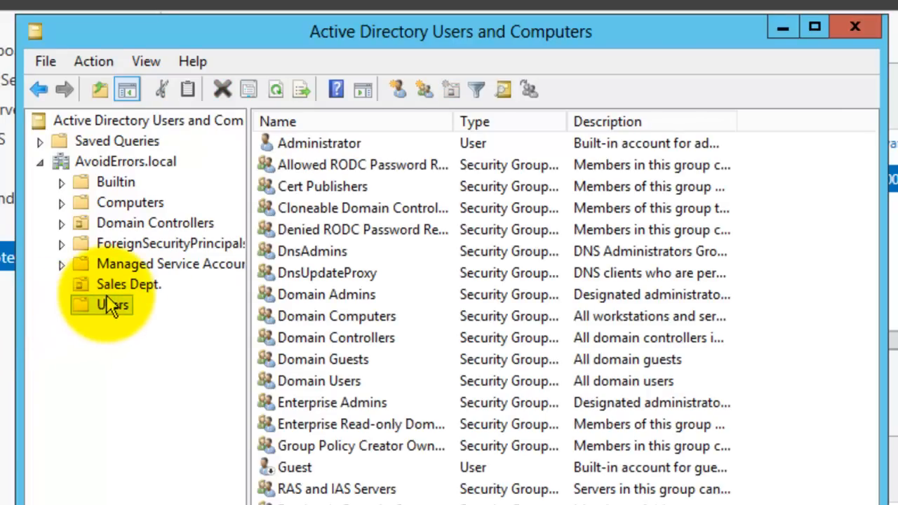
click(128, 285)
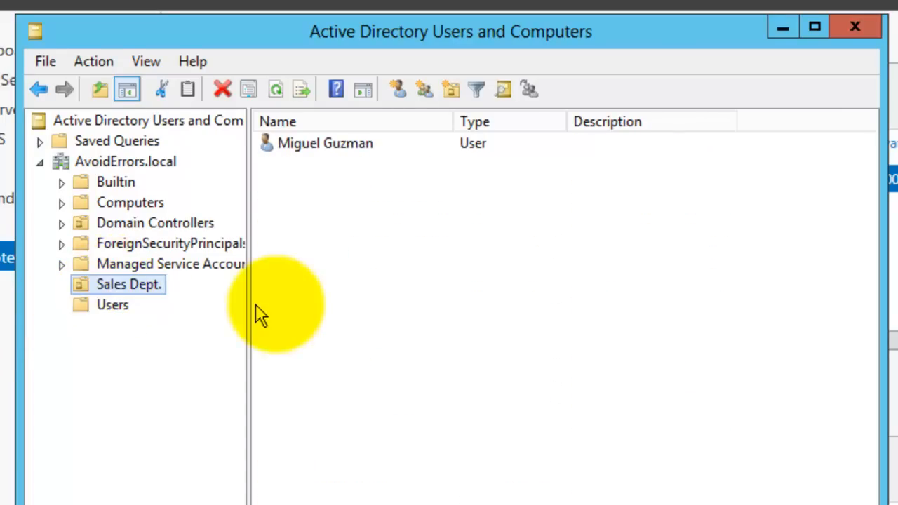
mouse_move(335, 172)
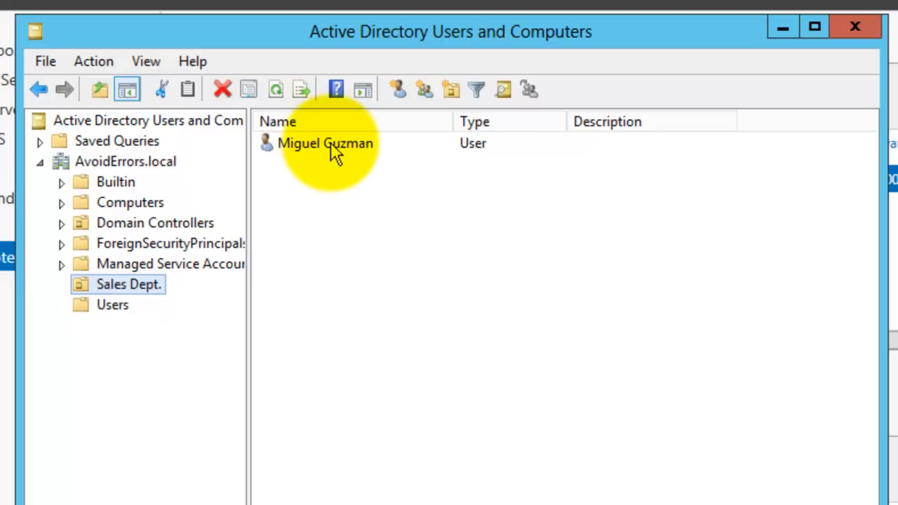
right_click(325, 143)
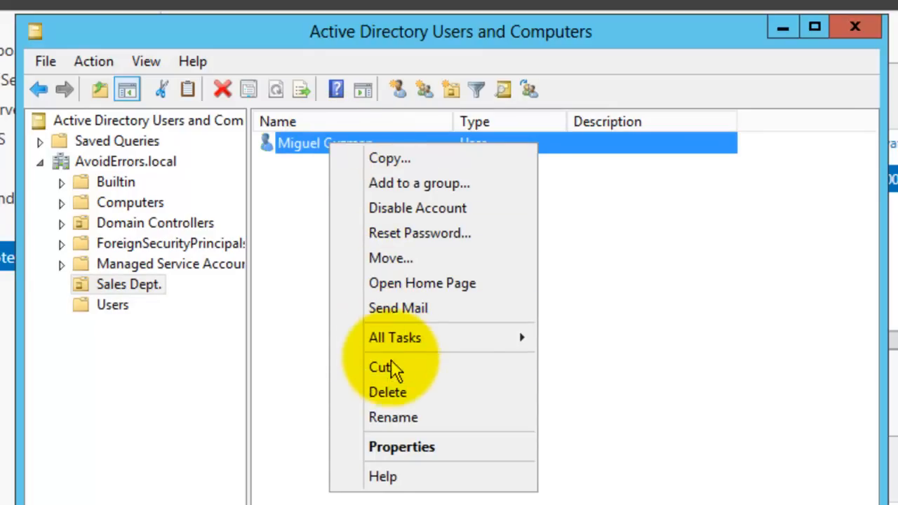
mouse_move(401, 447)
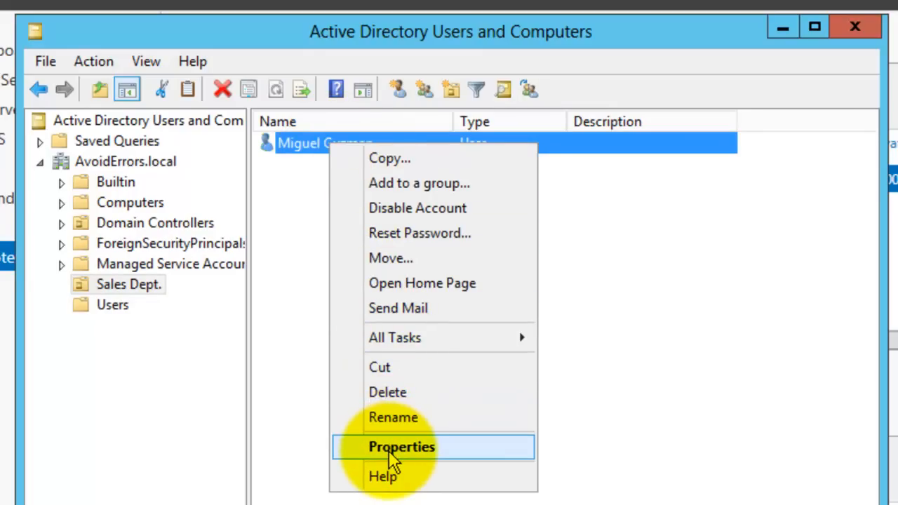
click(401, 446)
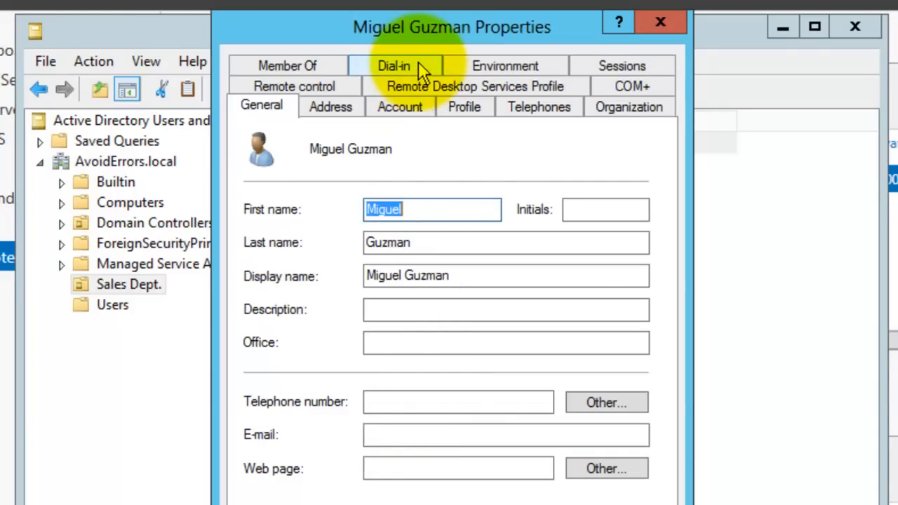
click(393, 66)
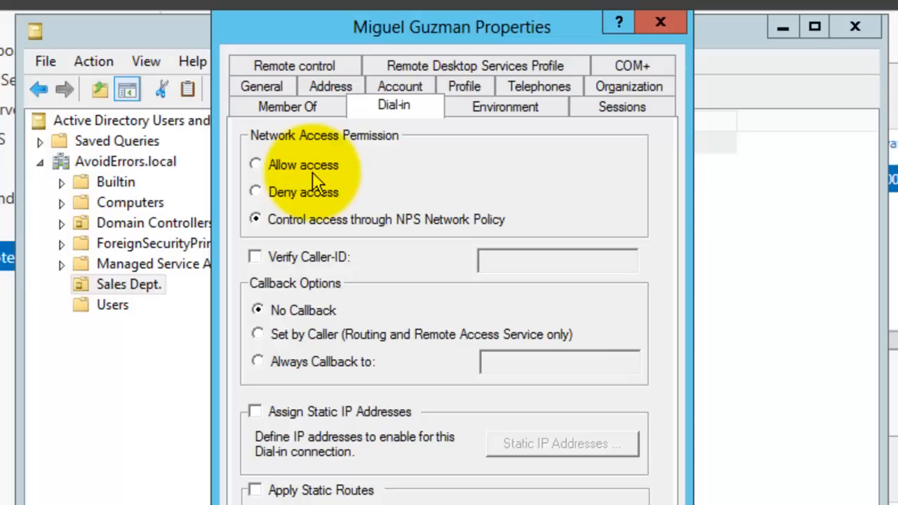
click(255, 165)
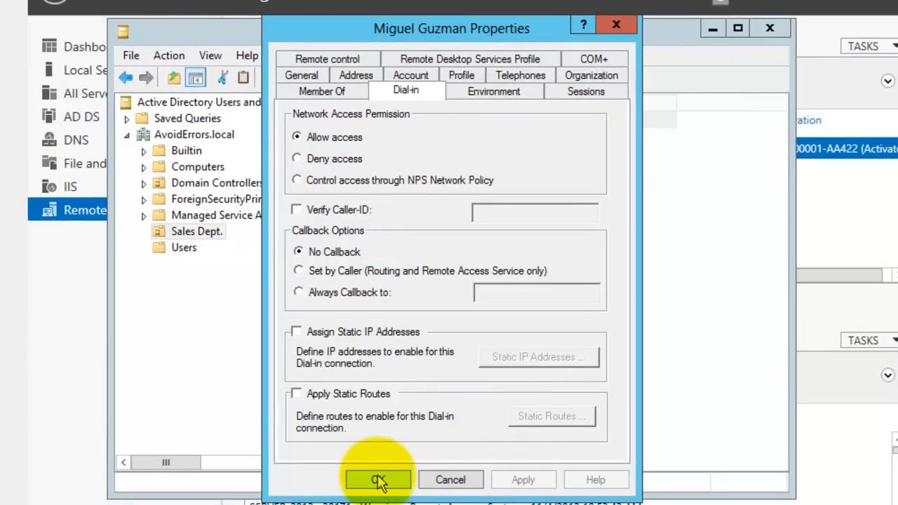
click(379, 480)
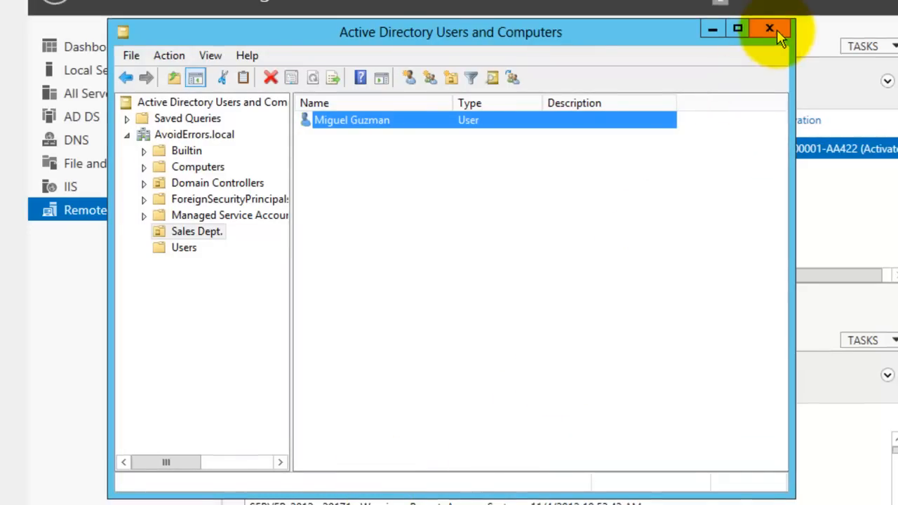
click(768, 29)
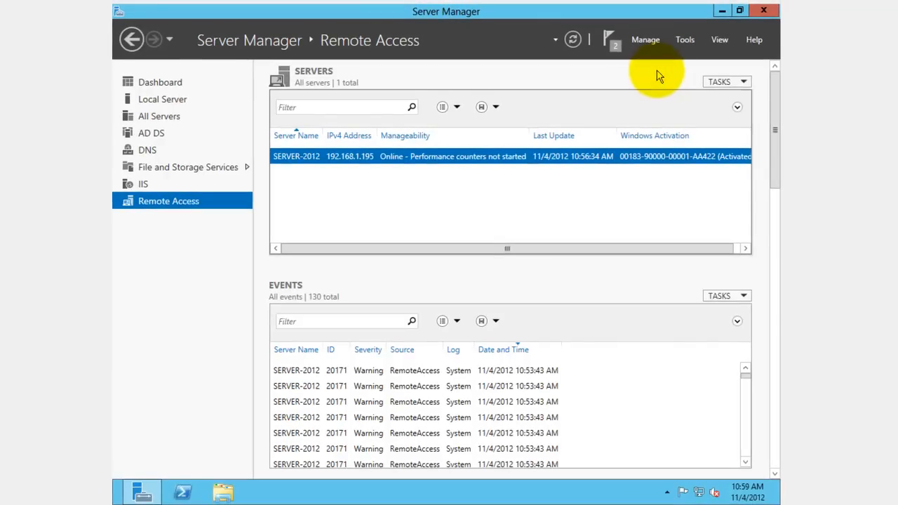
Search the Start screen settings for 'firewall' and open 'Allow an app through Windows Firewall'.
click(763, 10)
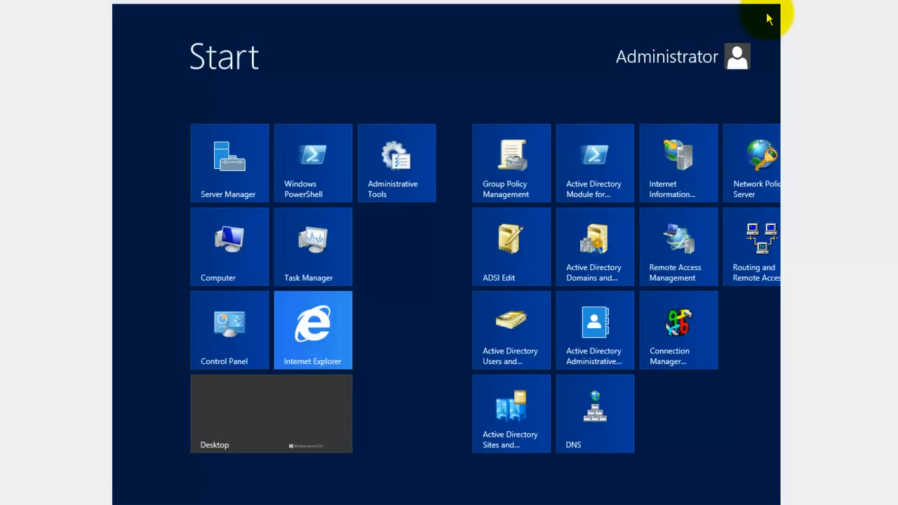
text(firewall)
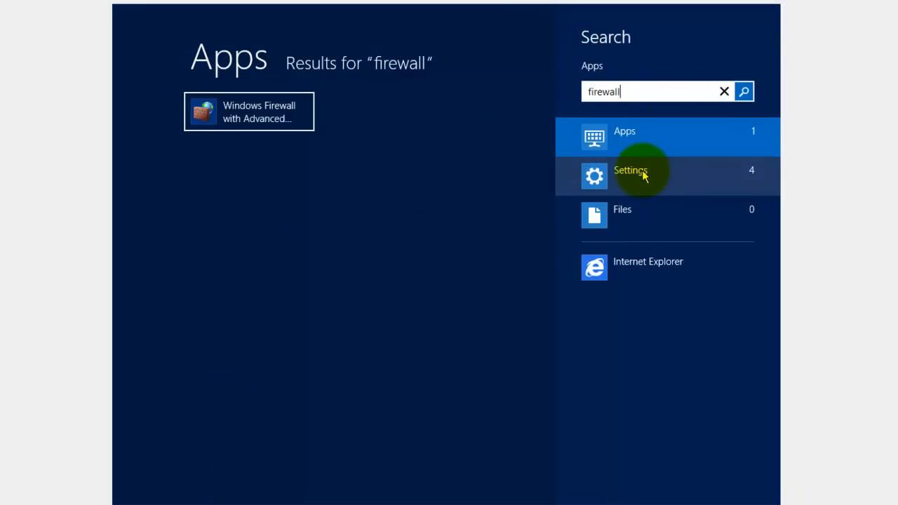
click(629, 170)
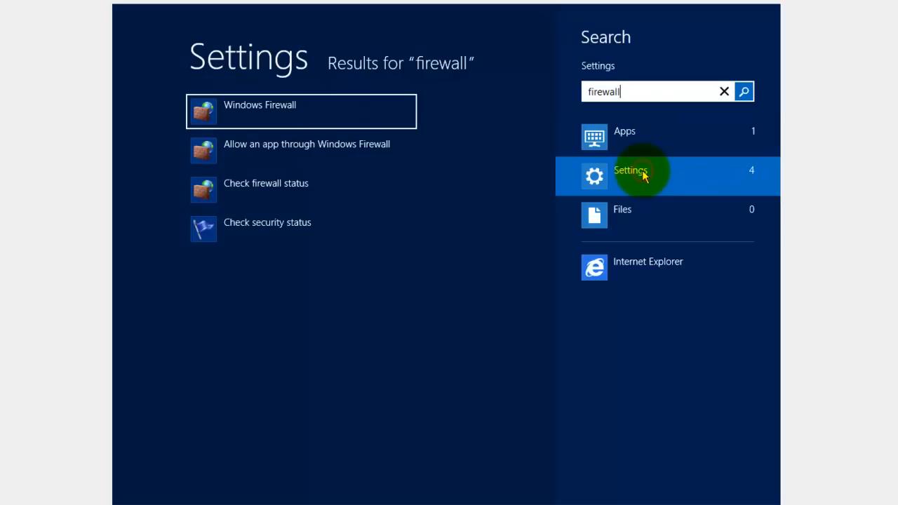
mouse_move(442, 193)
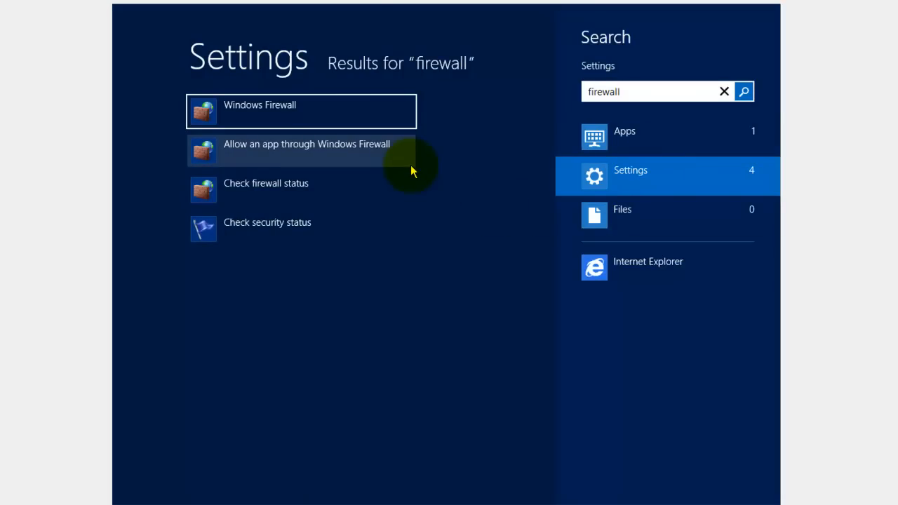
click(306, 143)
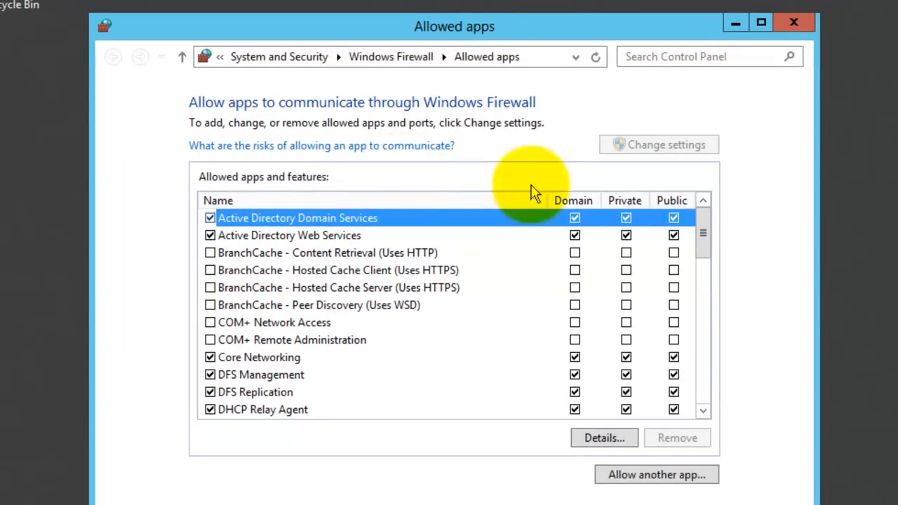
Allow Routing and Remote Access on Domain, Private and Public networks and save.
scroll(down, 3)
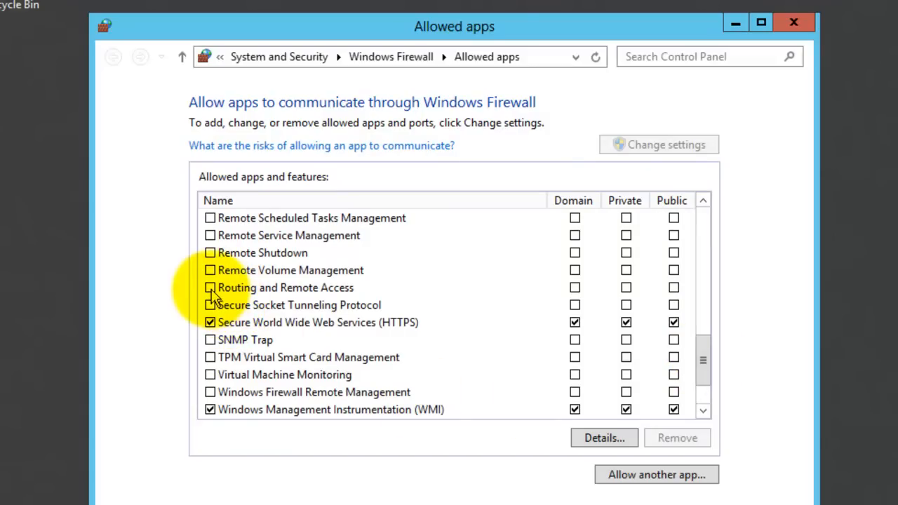
click(210, 287)
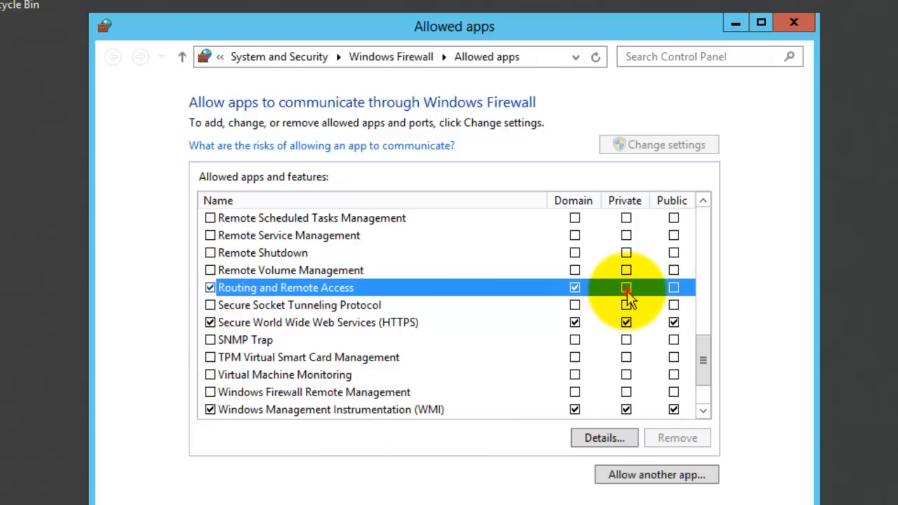
click(625, 288)
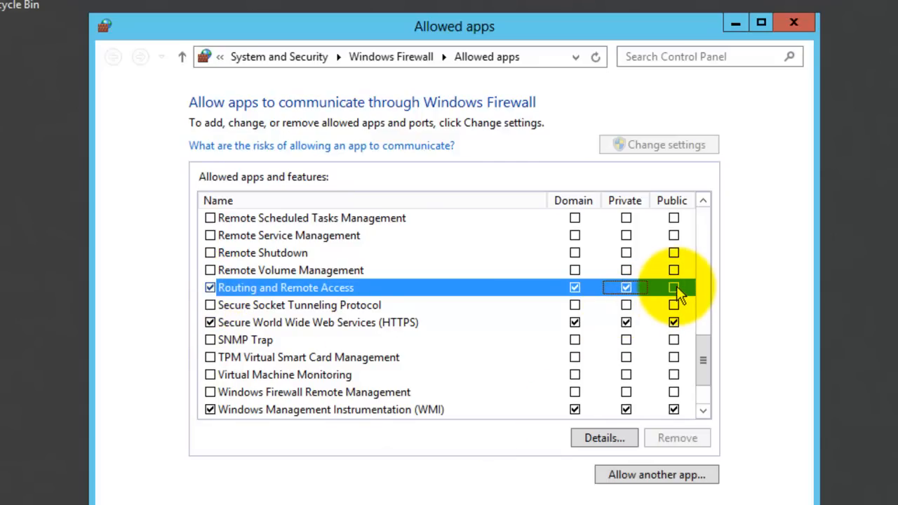
click(673, 288)
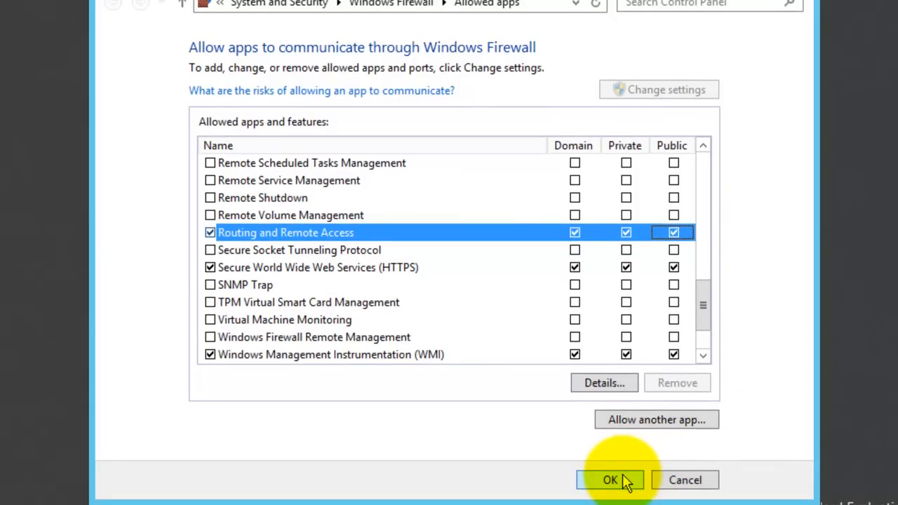
click(610, 480)
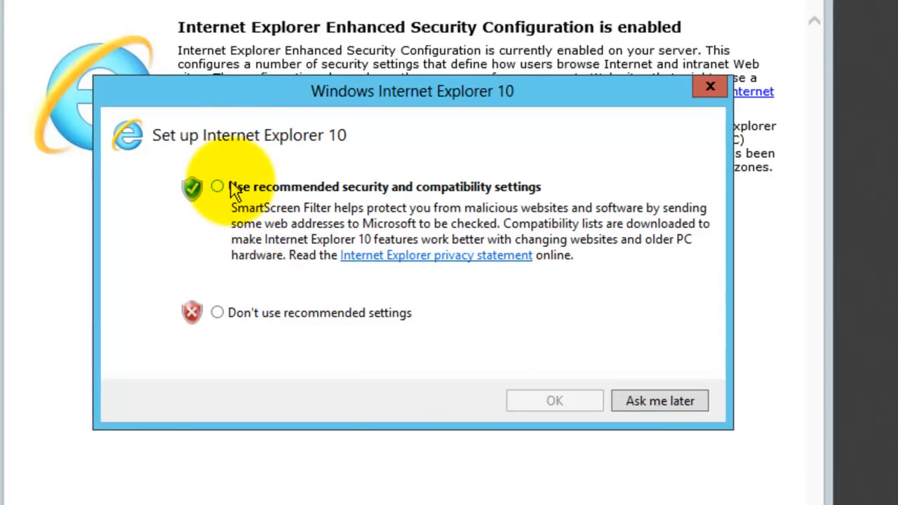
click(217, 186)
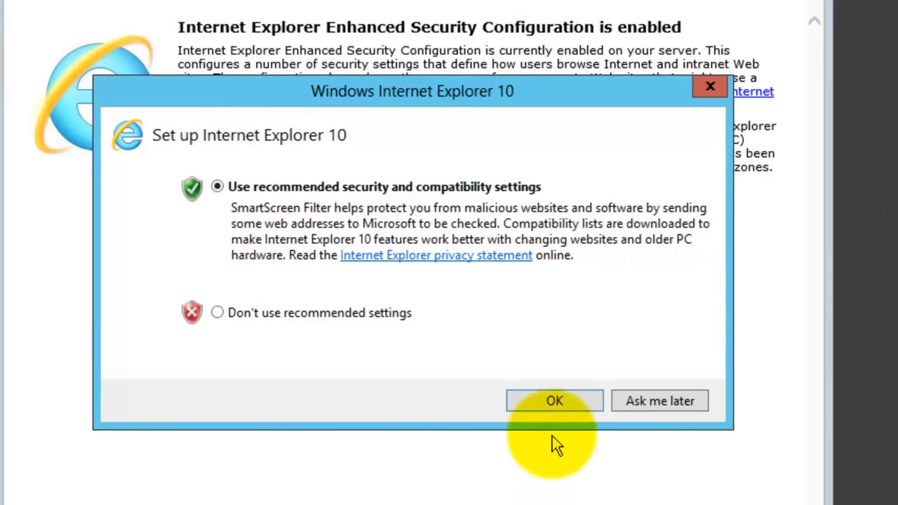
click(554, 401)
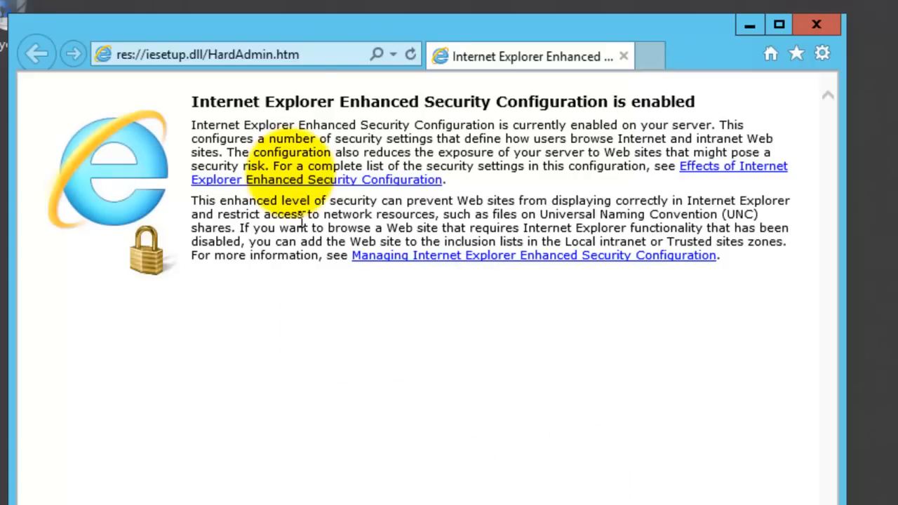
text(192.168.)
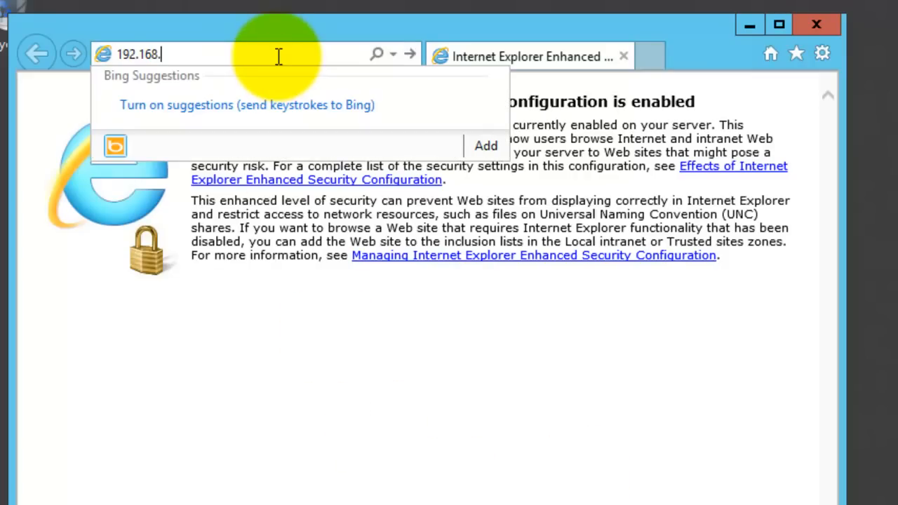
text(1.1/)
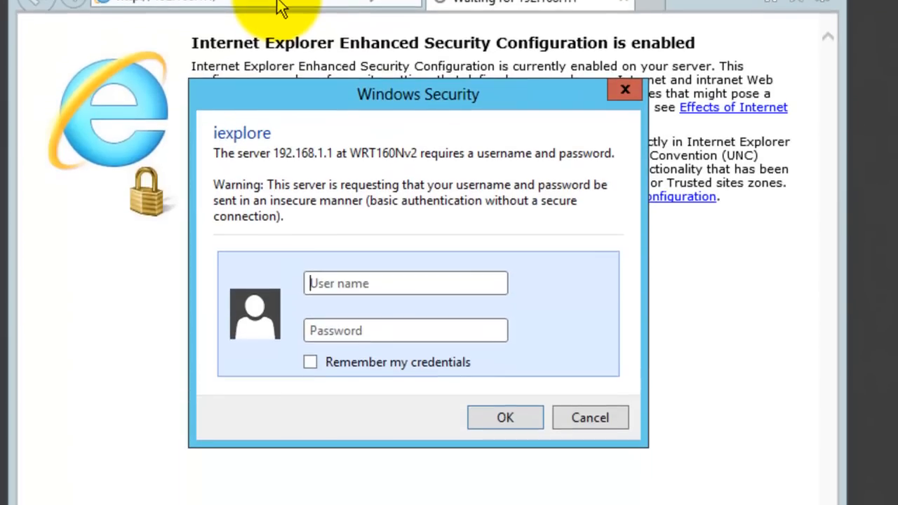
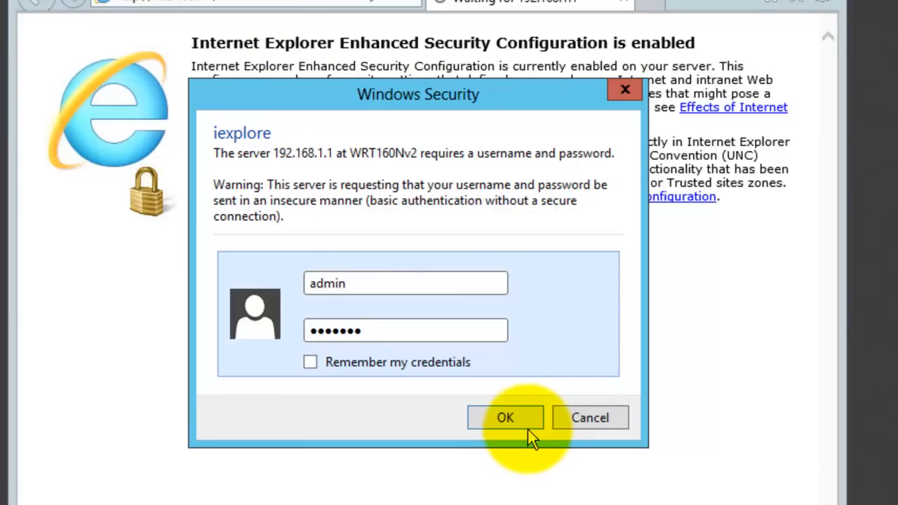
click(505, 418)
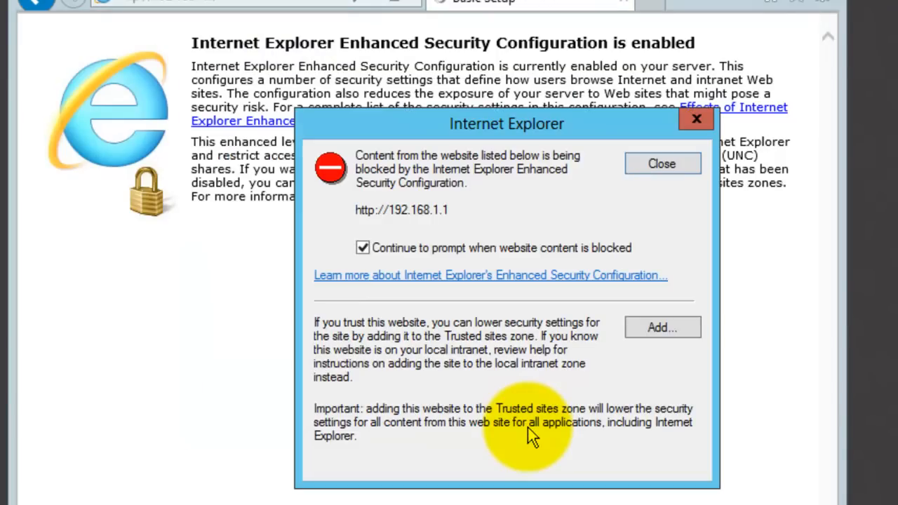
click(662, 327)
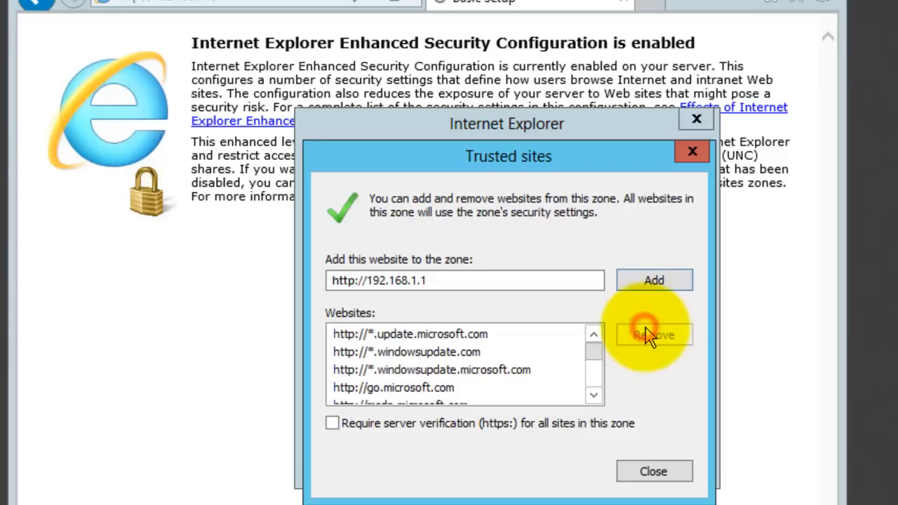
click(653, 280)
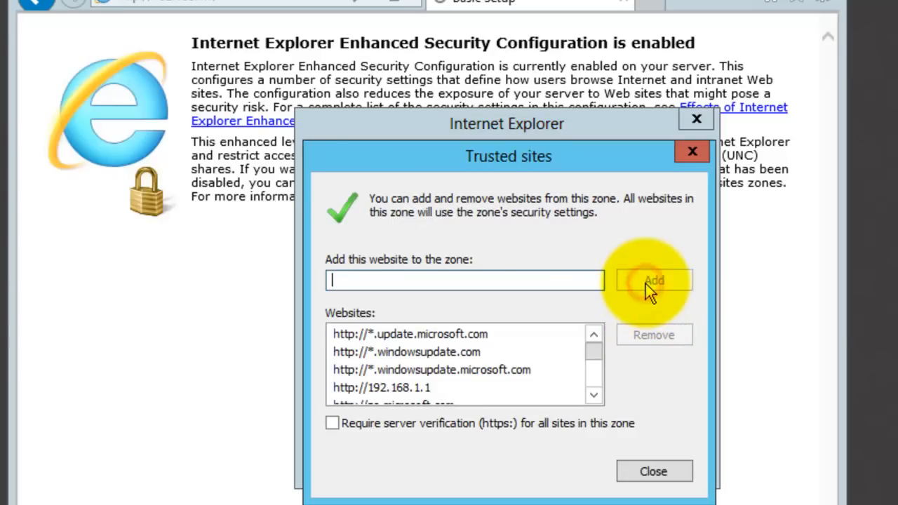
click(653, 470)
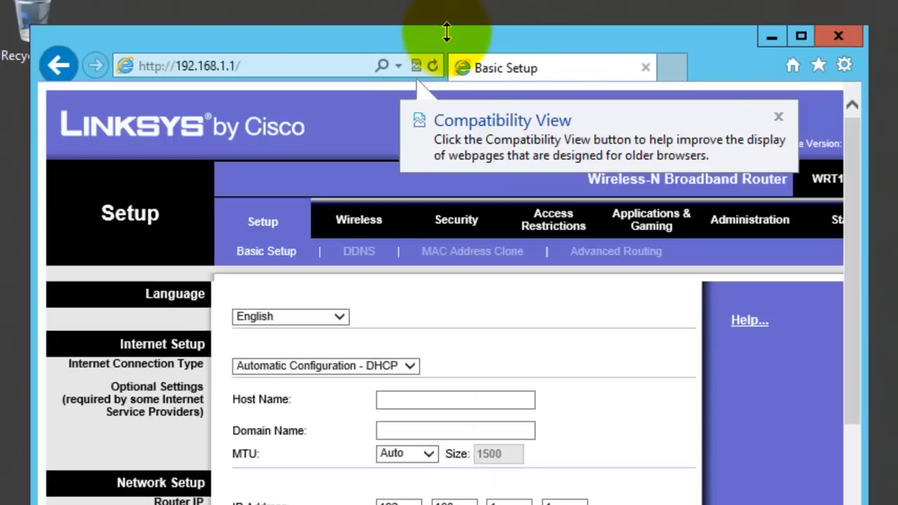
mouse_move(646, 45)
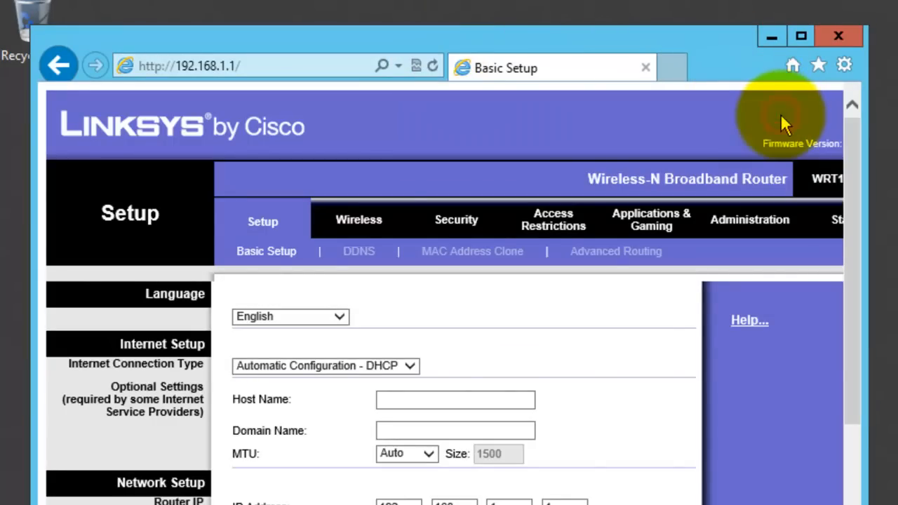
mouse_move(617, 333)
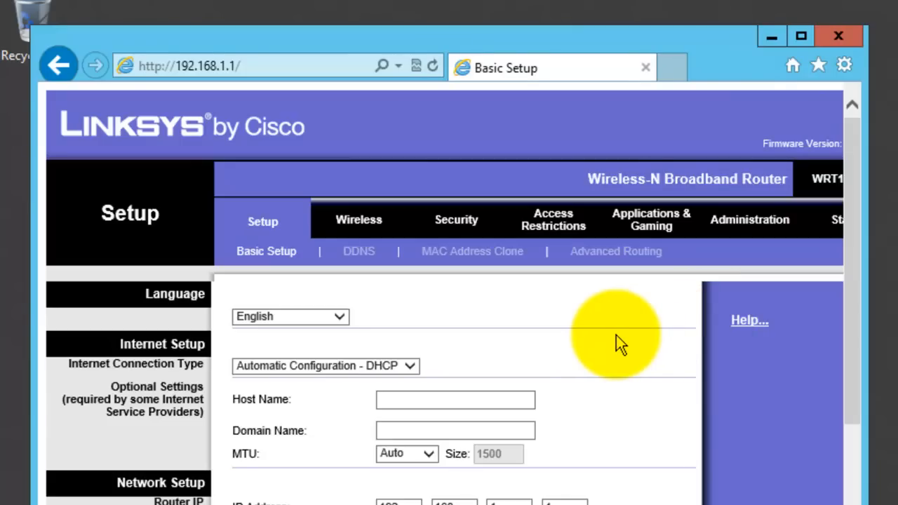
mouse_move(650, 220)
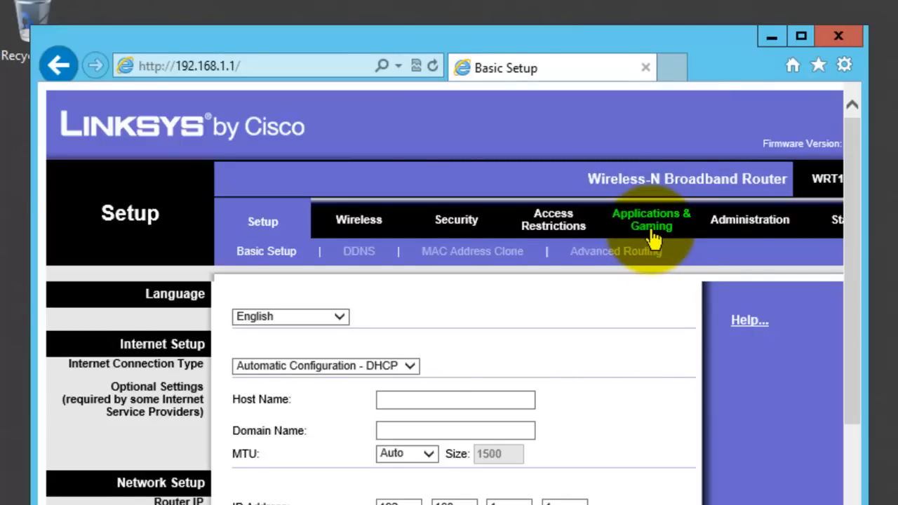
Save a PPTP forwarding rule for port 1723 to 192.168.1.195 and continue.
click(651, 218)
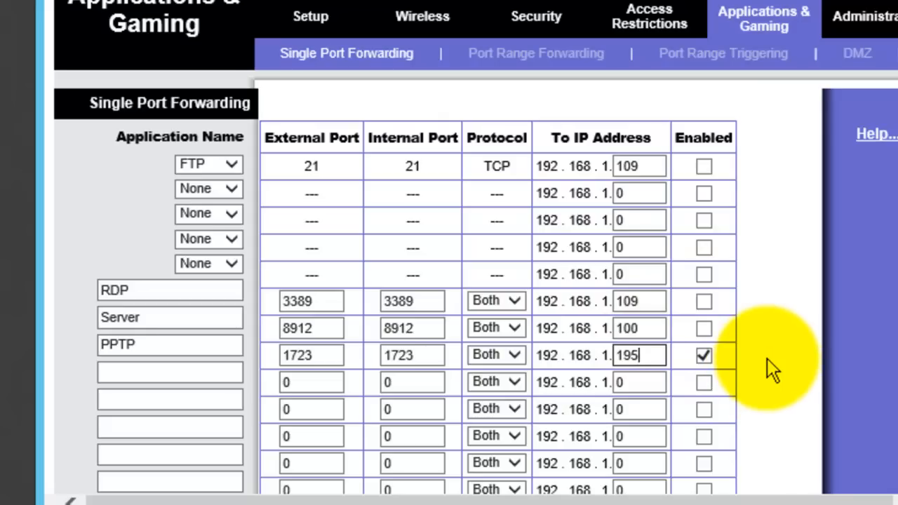
scroll(down, 3)
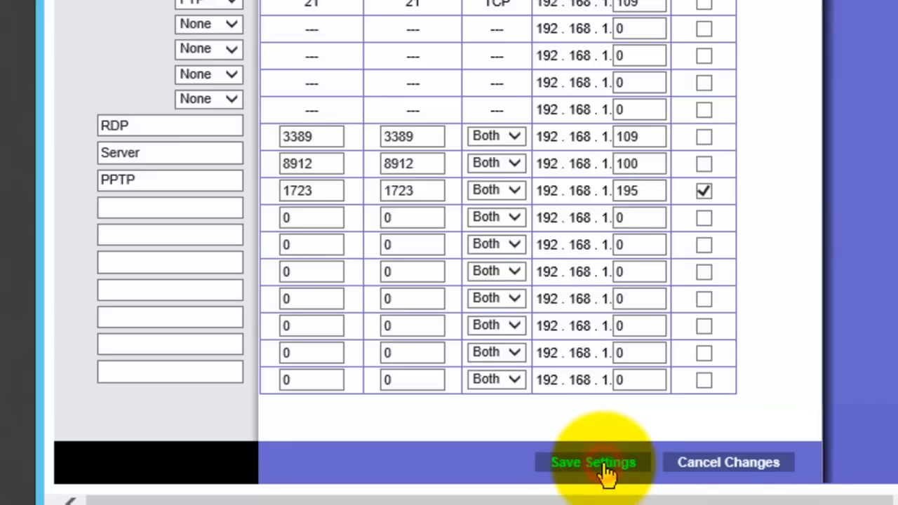
click(593, 462)
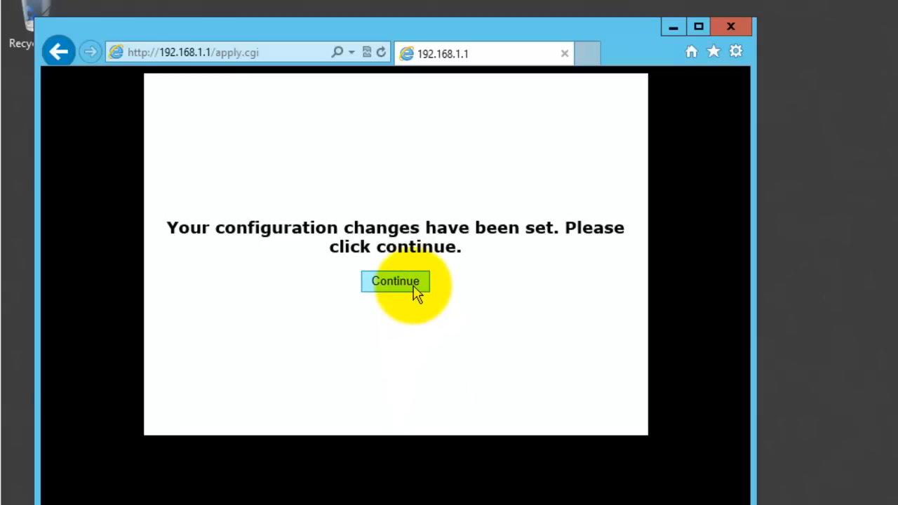
click(394, 281)
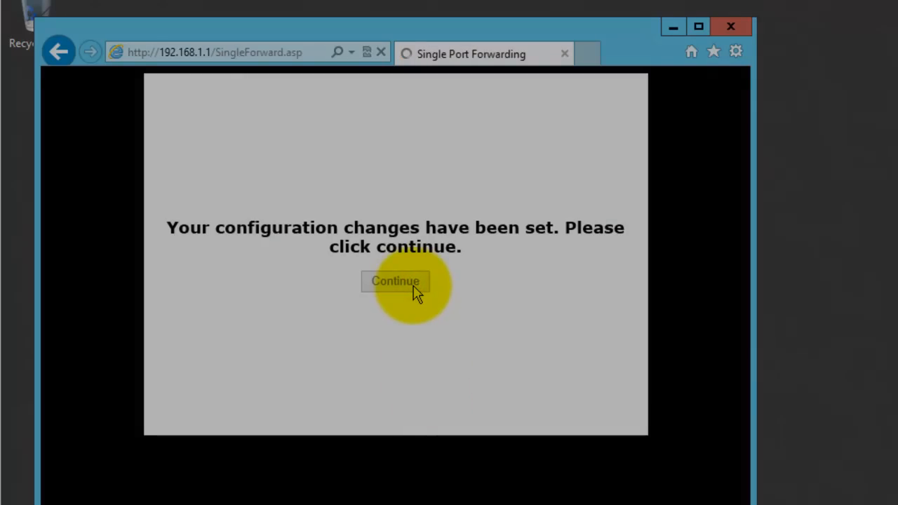
click(395, 280)
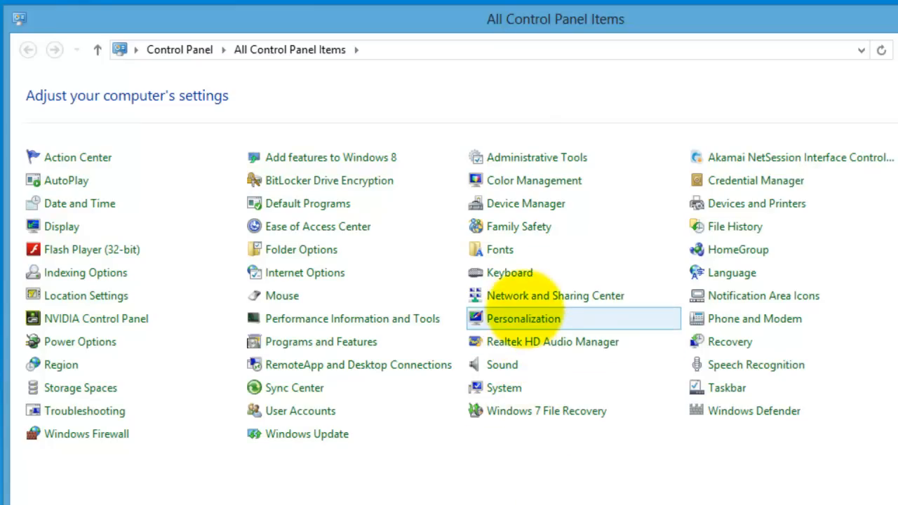
mouse_move(555, 296)
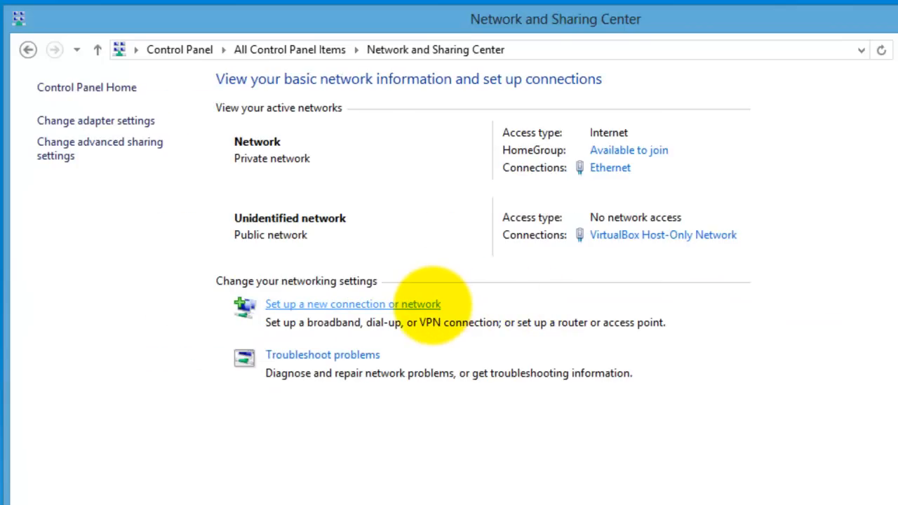
Choose 'Set up a new connection or network' in Network and Sharing Center.
click(352, 303)
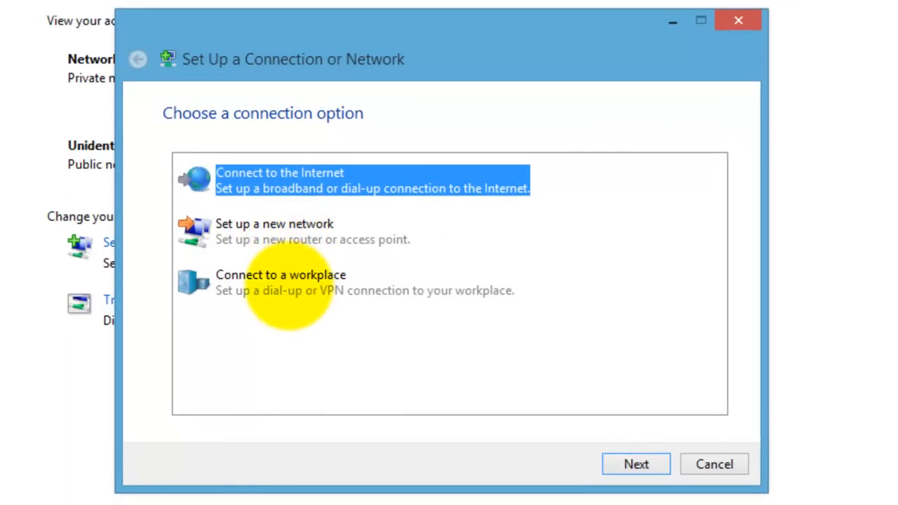
Create a workplace VPN connection over the Internet to address 192.168.1.195.
click(281, 281)
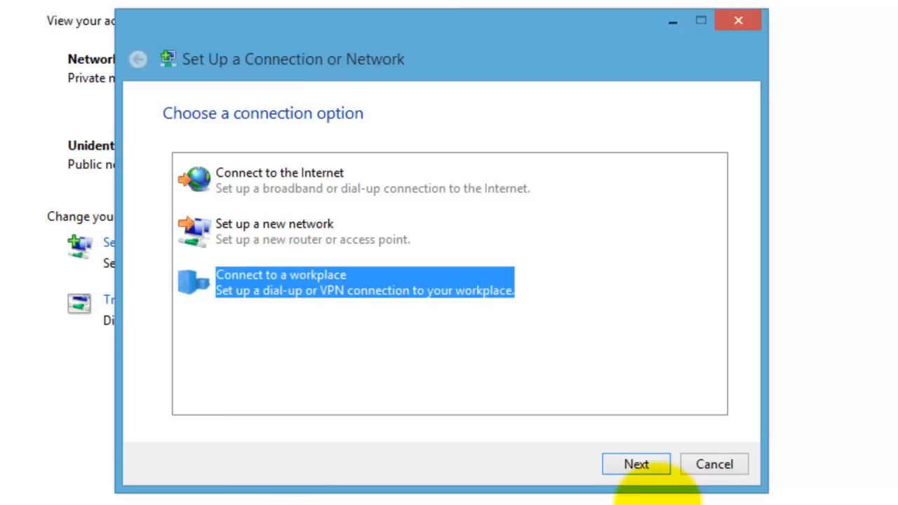
click(635, 464)
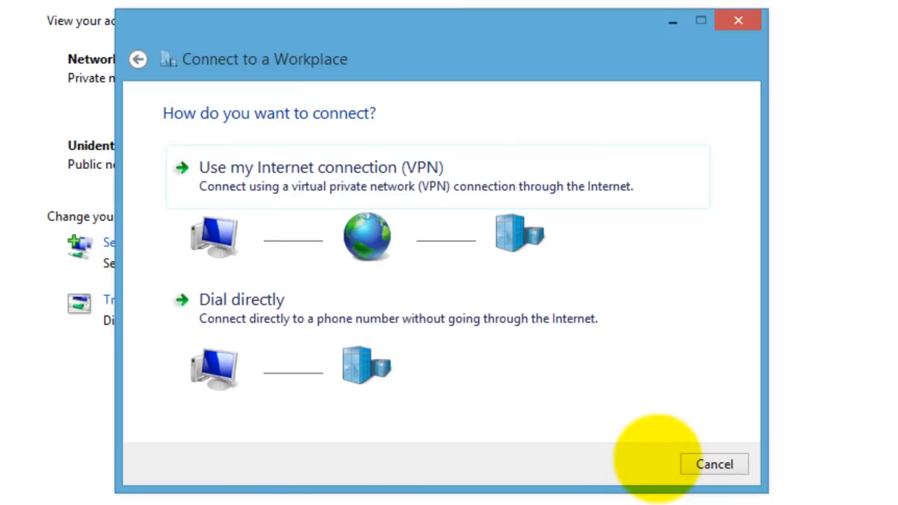
click(314, 167)
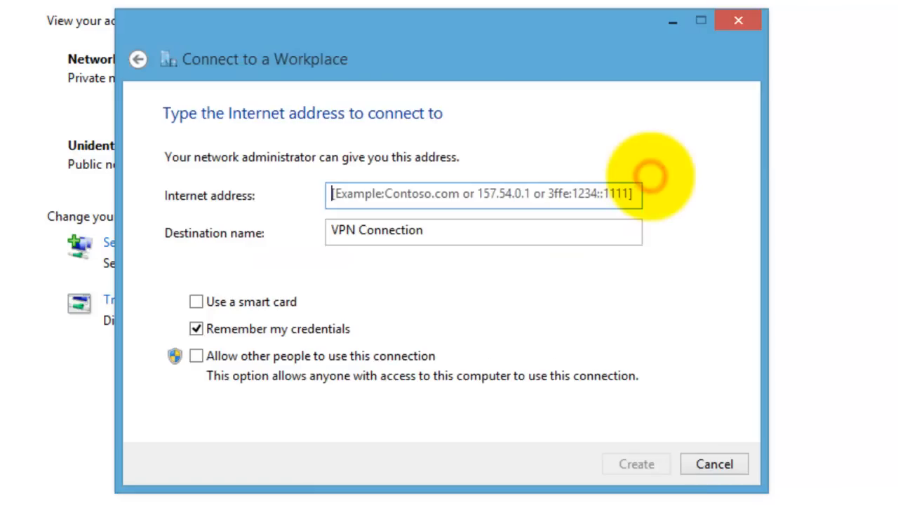
mouse_move(526, 326)
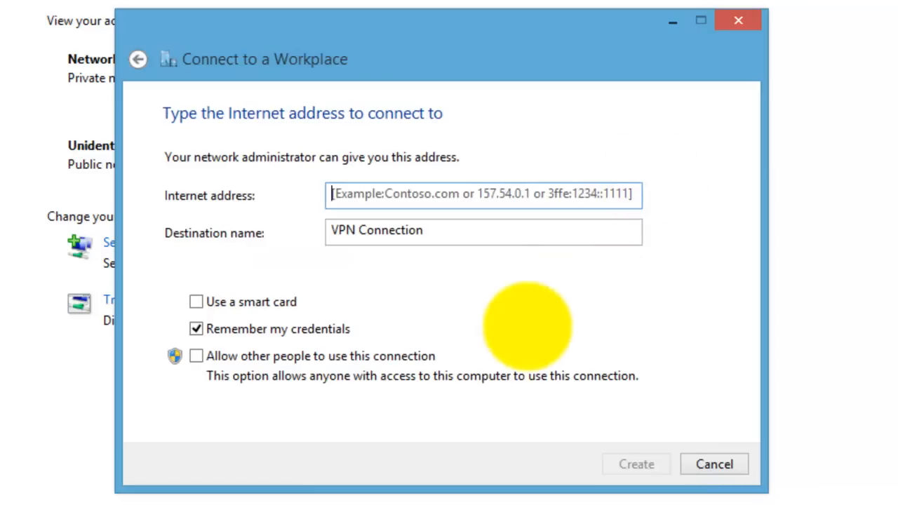
mouse_move(393, 280)
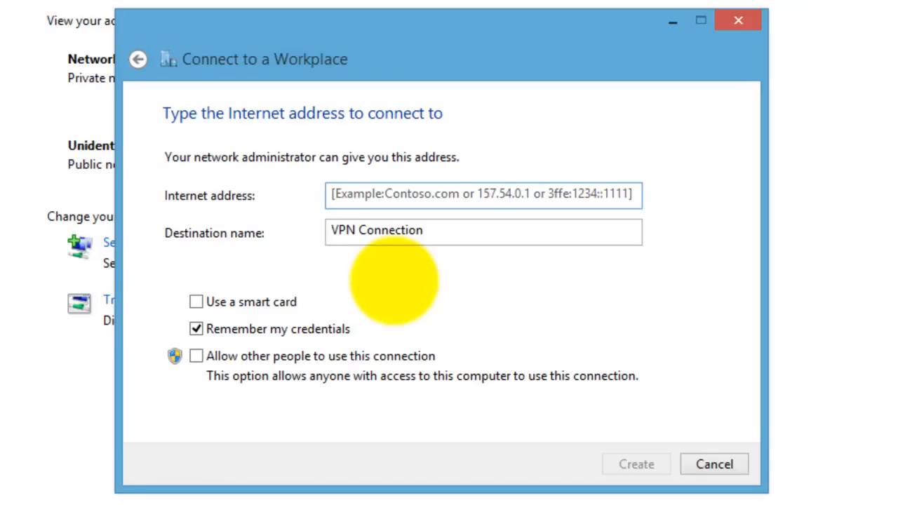
text(192.168.1.195)
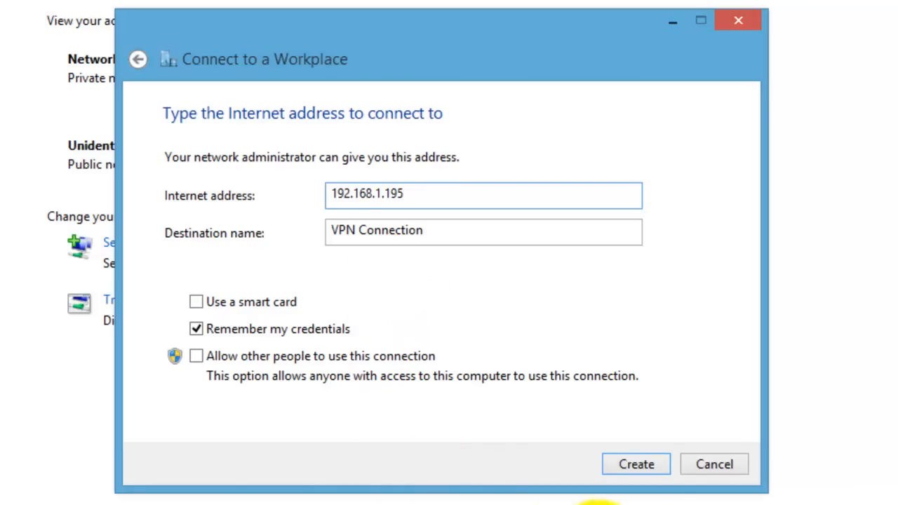
click(635, 463)
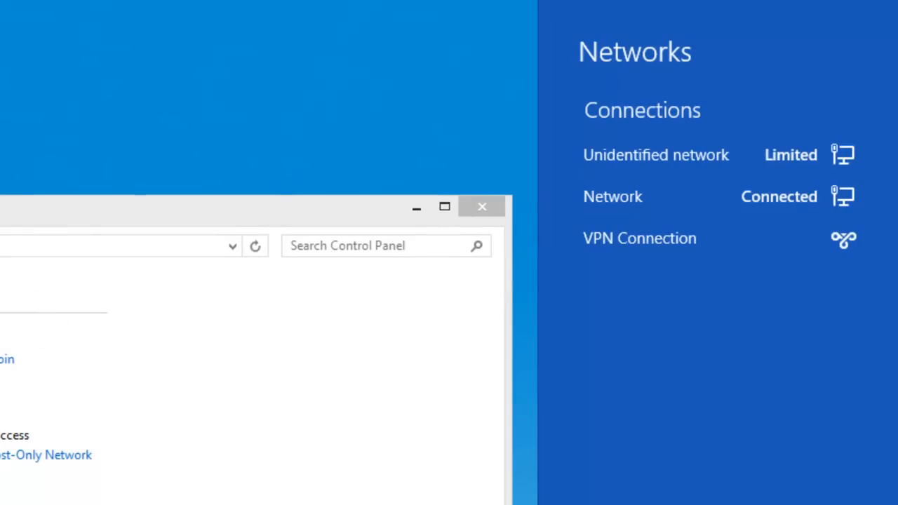
Open View connection properties for VPN Connection from the Networks charm.
click(694, 281)
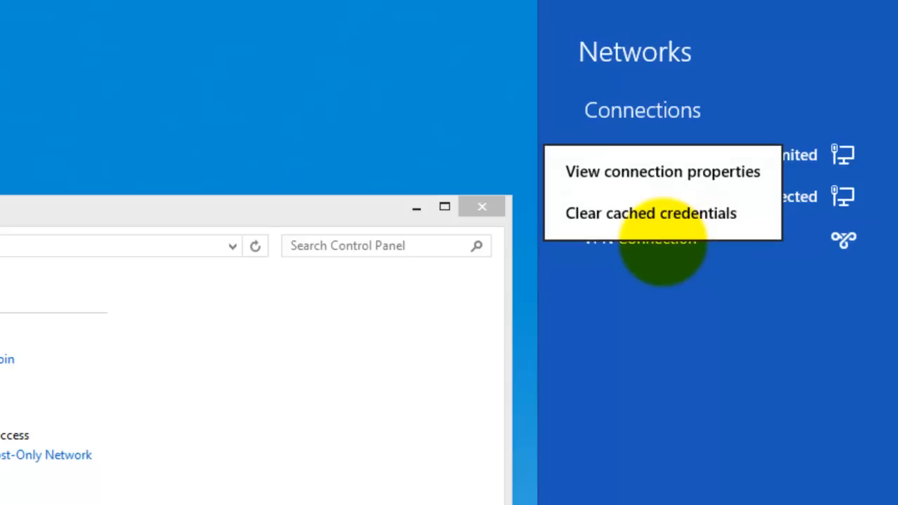
mouse_move(662, 171)
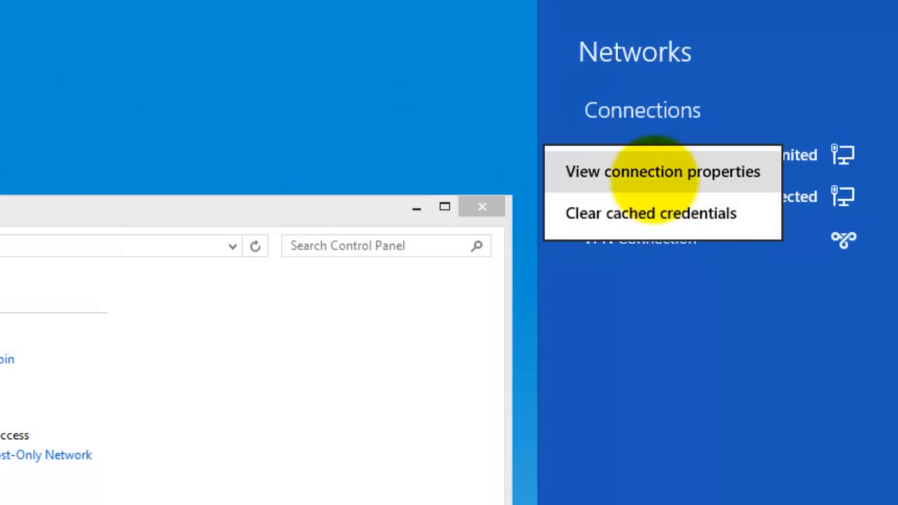
click(662, 172)
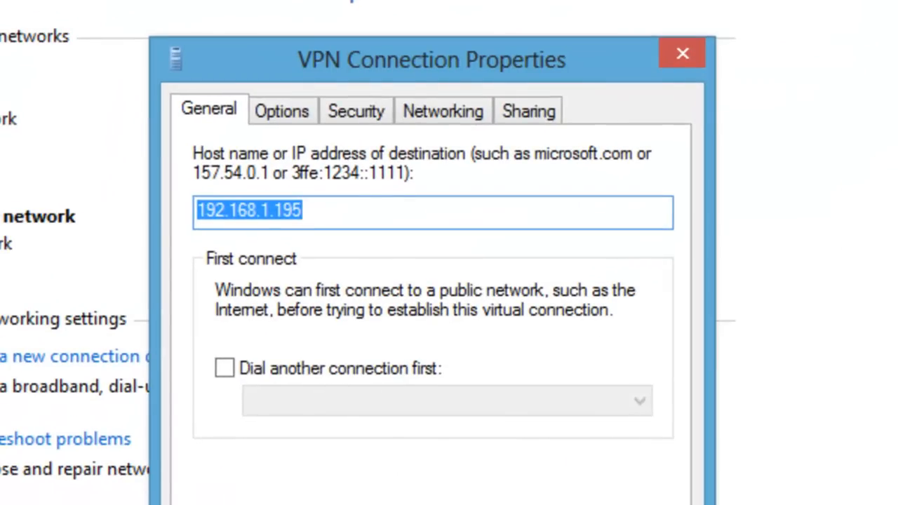
Set VPN Connection data encryption to Optional with MS-CHAP v2 allowed, and confirm.
click(356, 110)
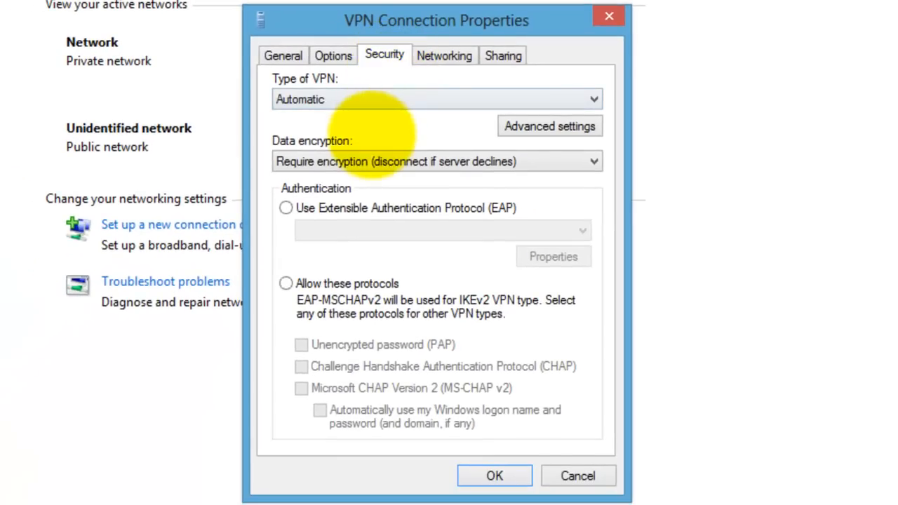
mouse_move(593, 161)
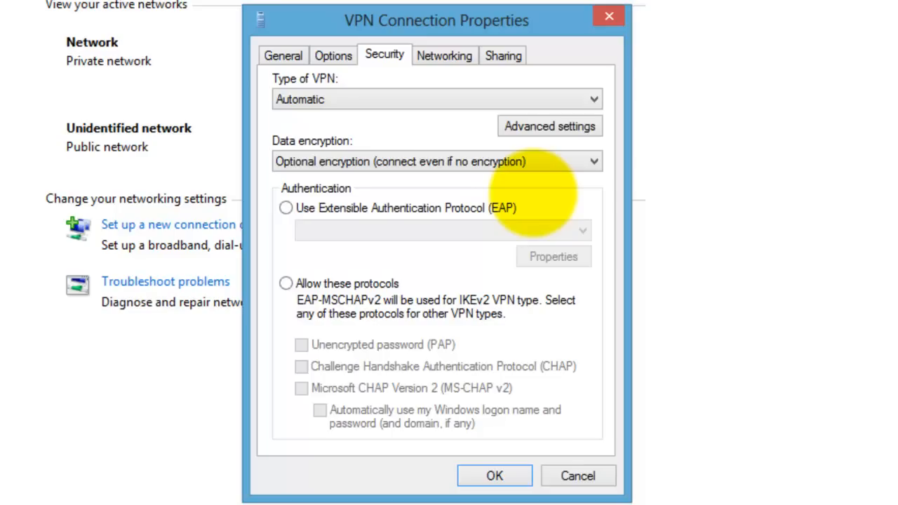
click(286, 283)
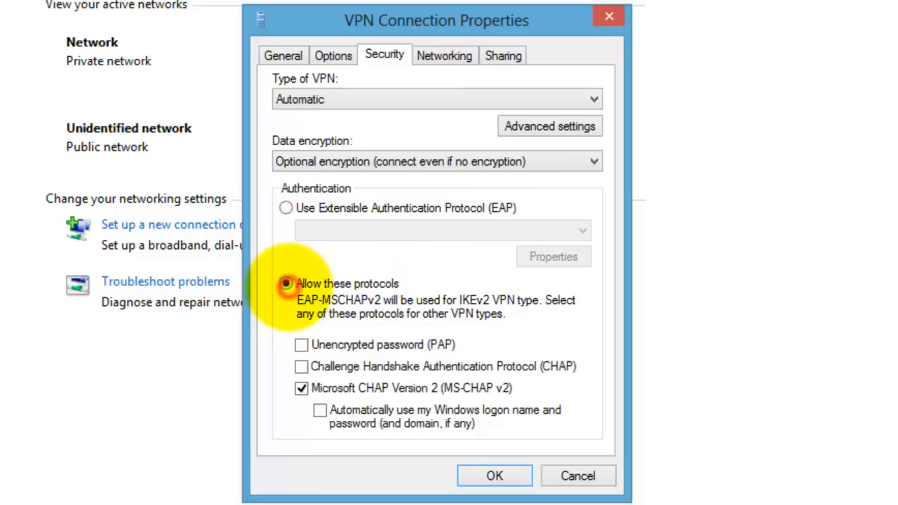
click(286, 284)
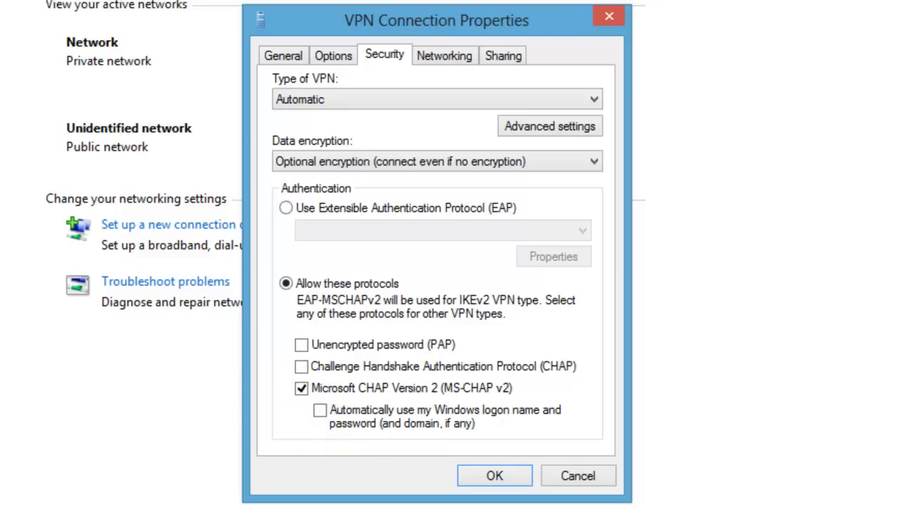
click(494, 475)
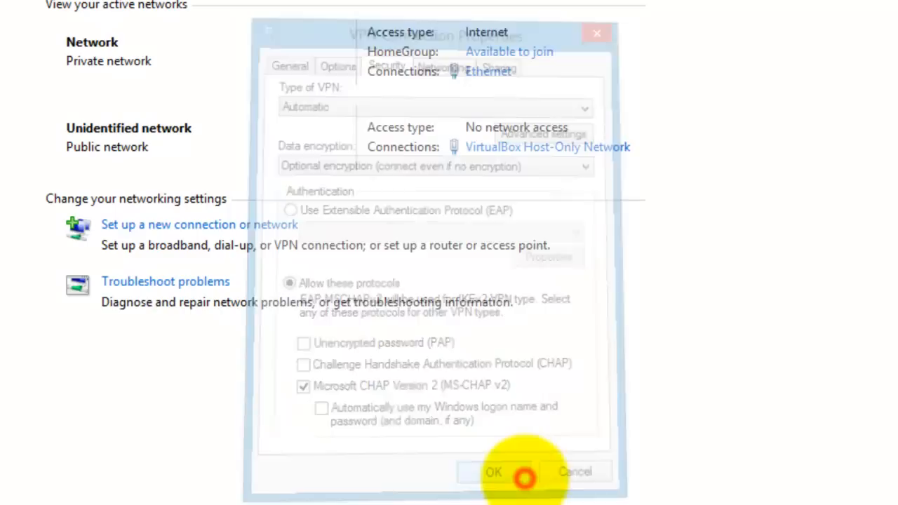
click(493, 471)
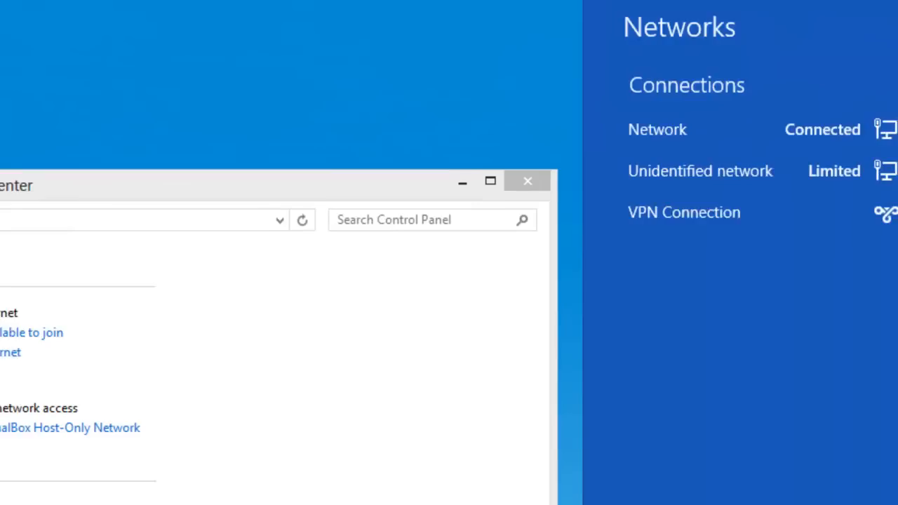
click(696, 262)
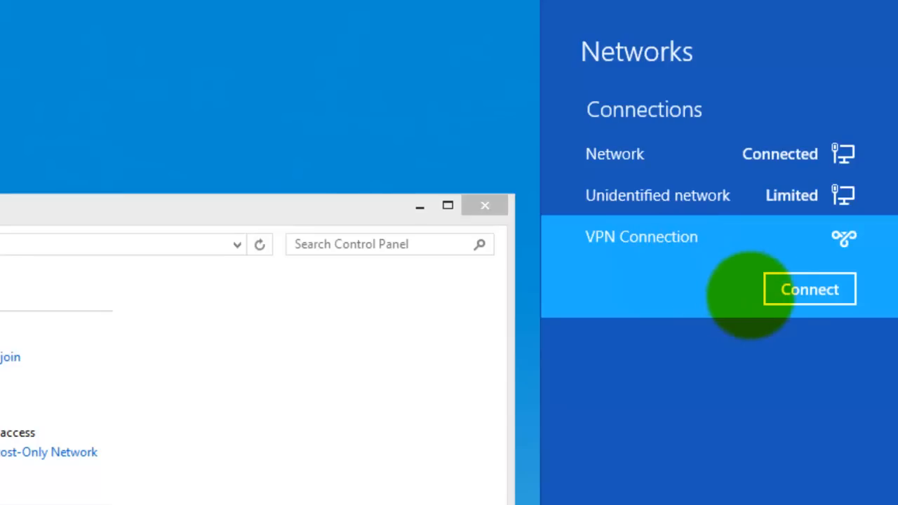
click(809, 289)
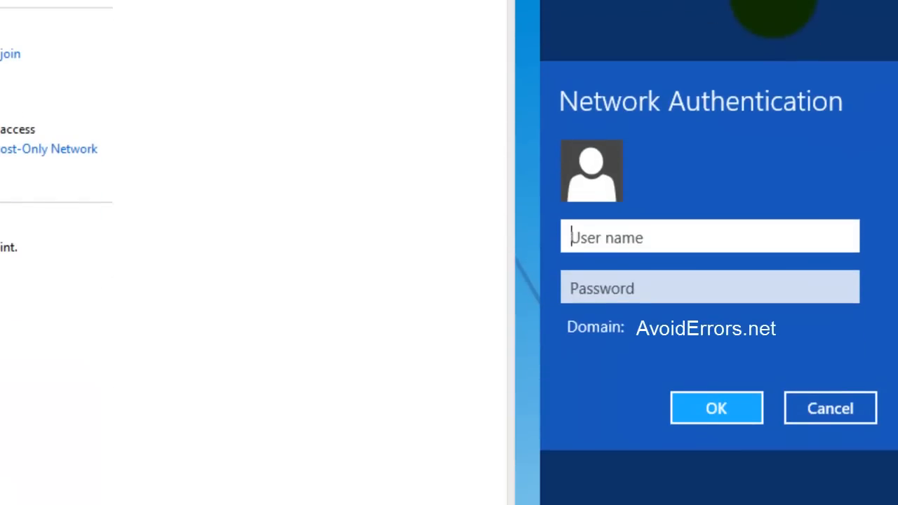
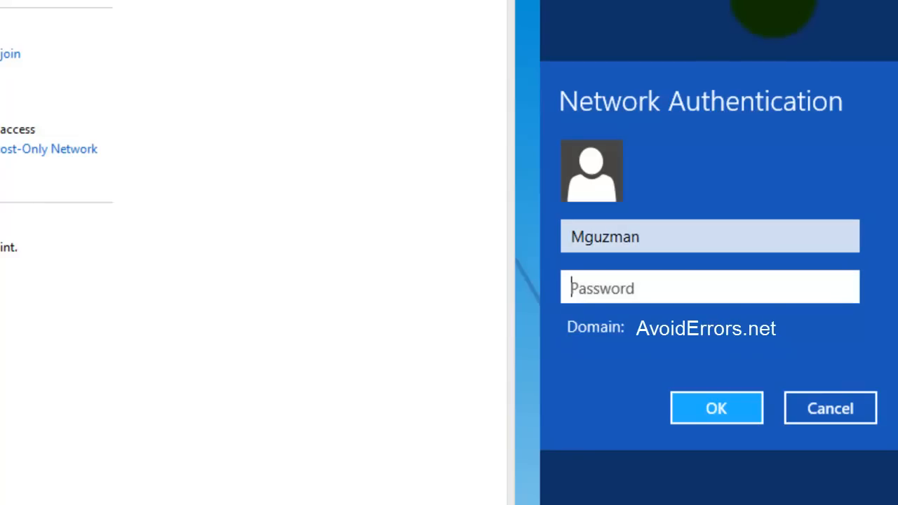
text(password)
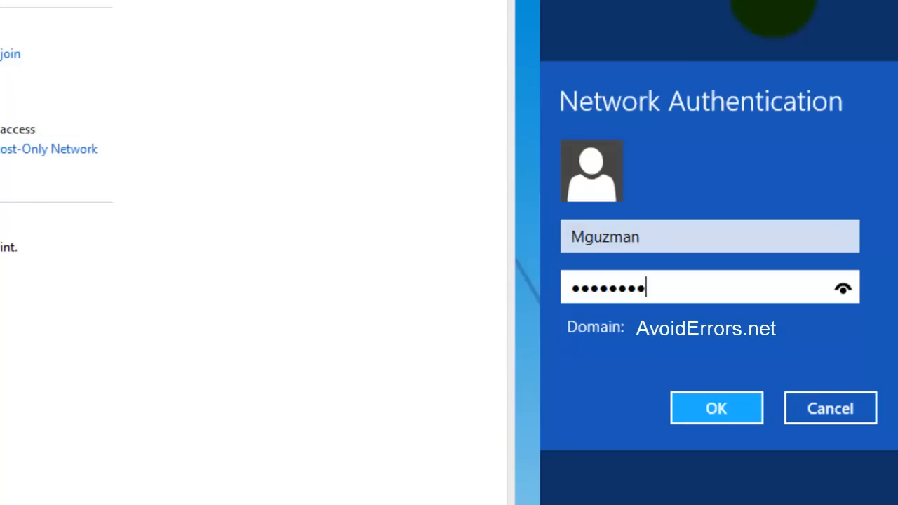
text(••••)
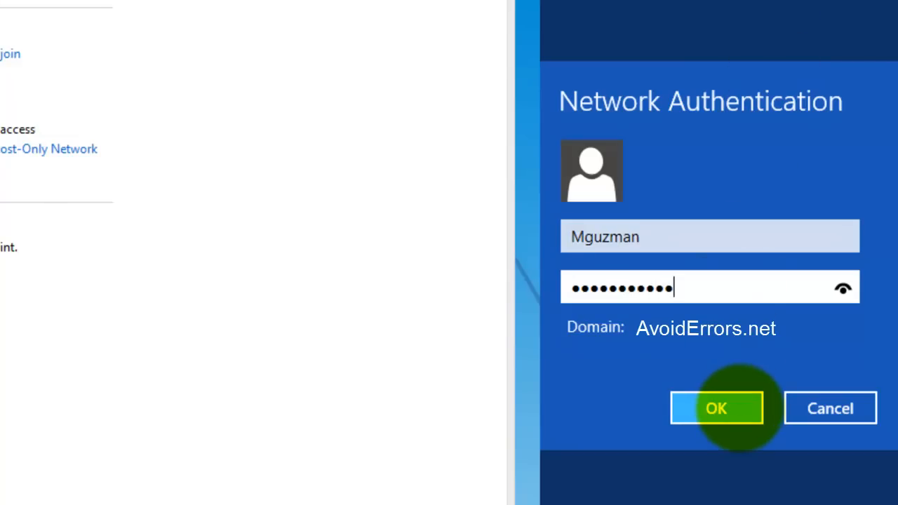
click(716, 407)
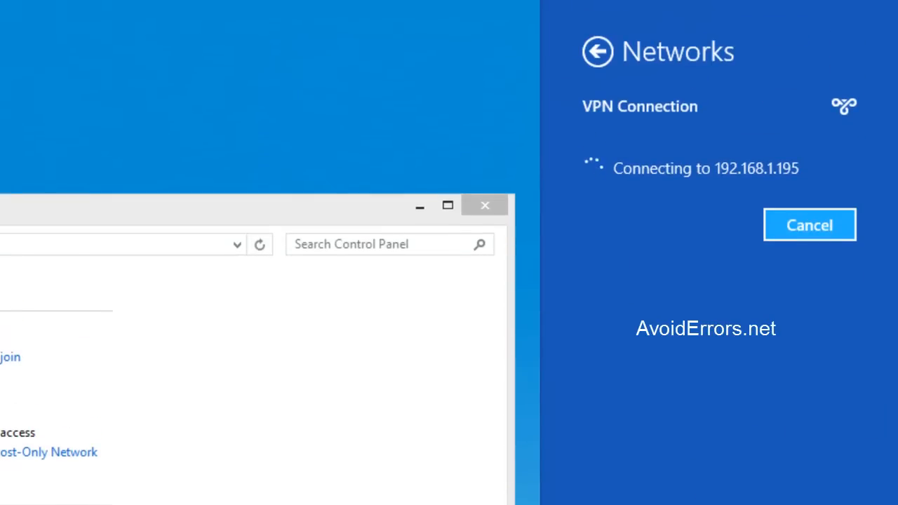